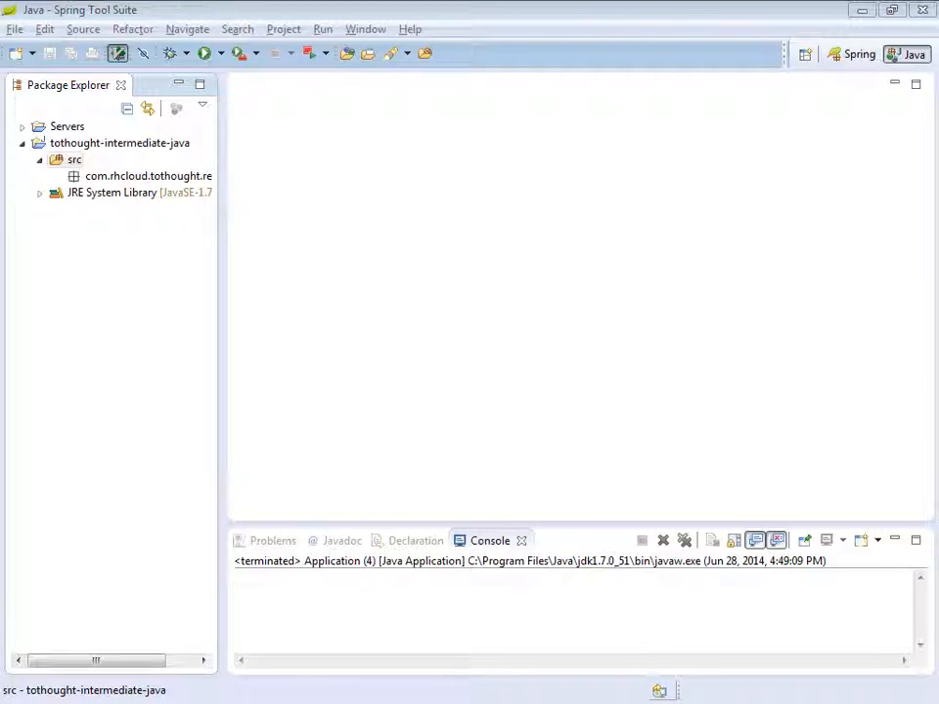
Step: Select the tothought-intermediate-java project and its src folder in the Package Explorer
click(119, 143)
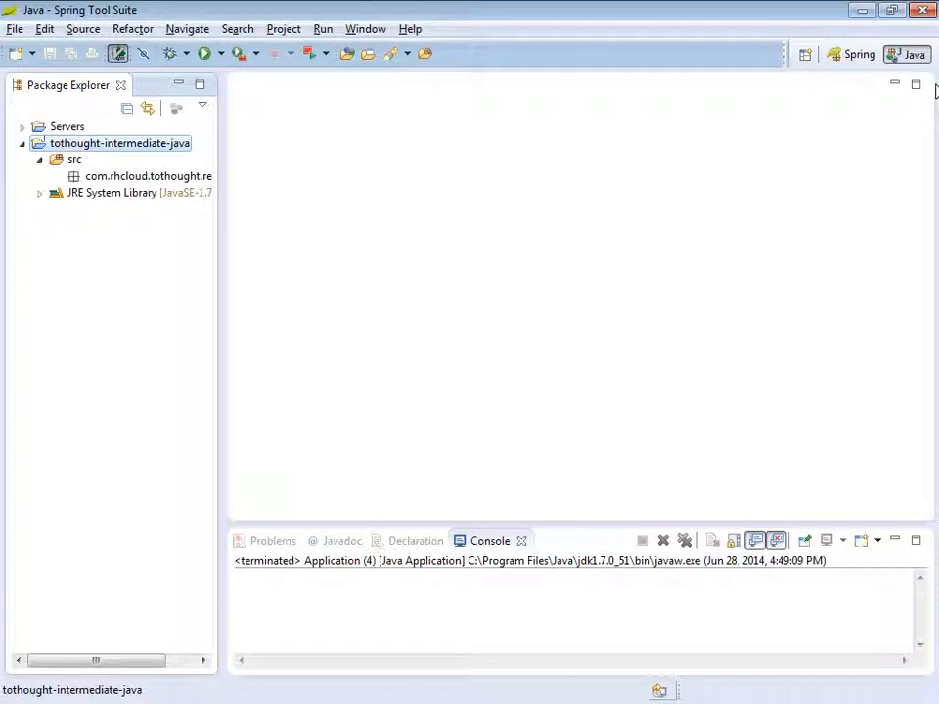
click(76, 159)
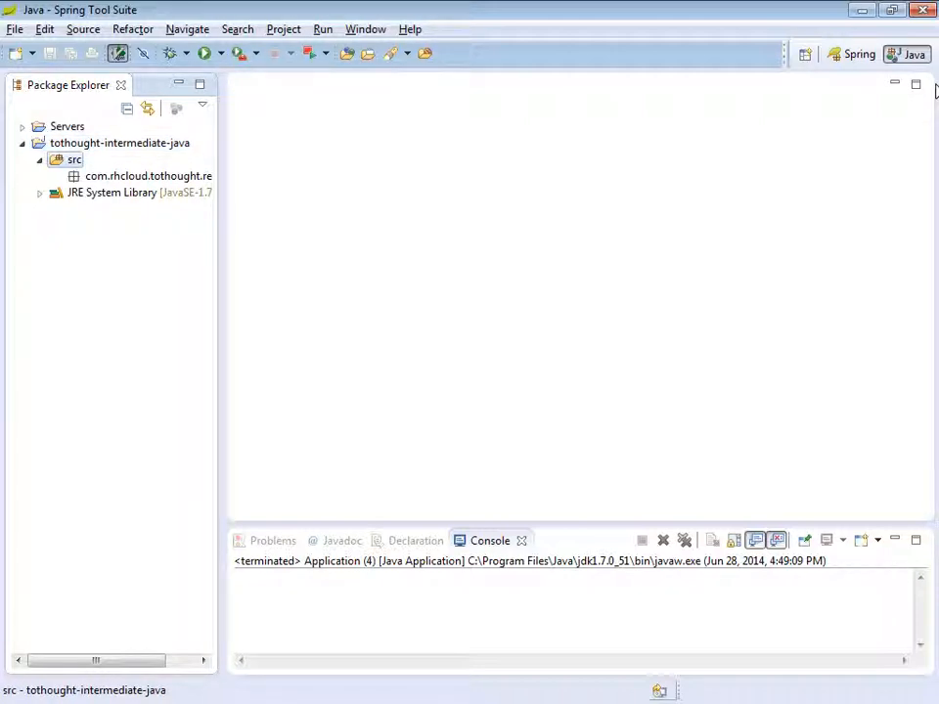
click(148, 175)
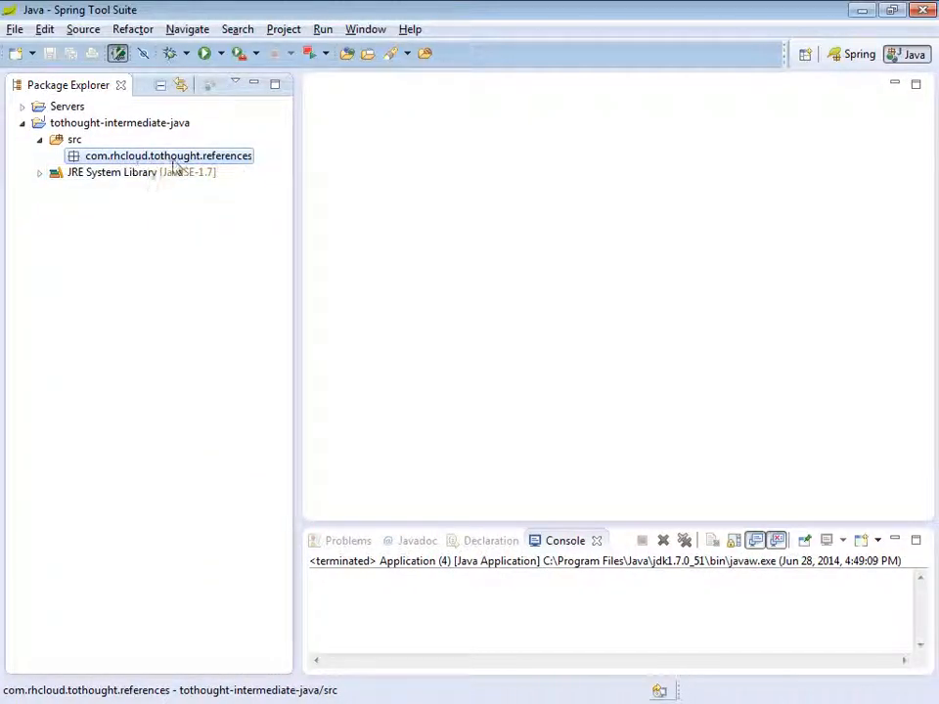
mouse_move(711, 203)
text(class)
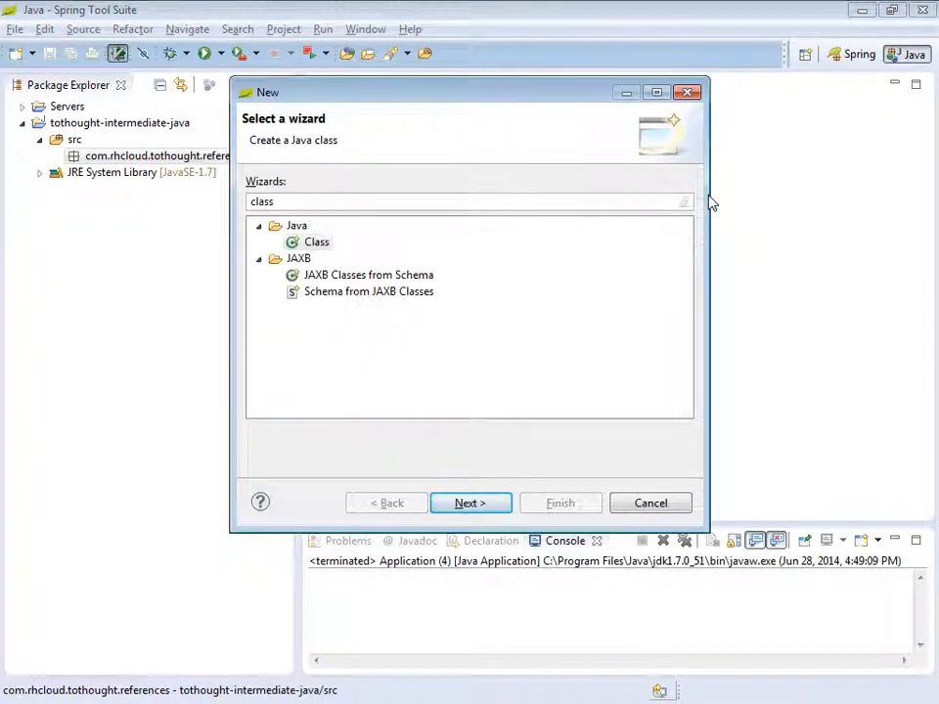
Step: Create the Car class in the references package
click(469, 502)
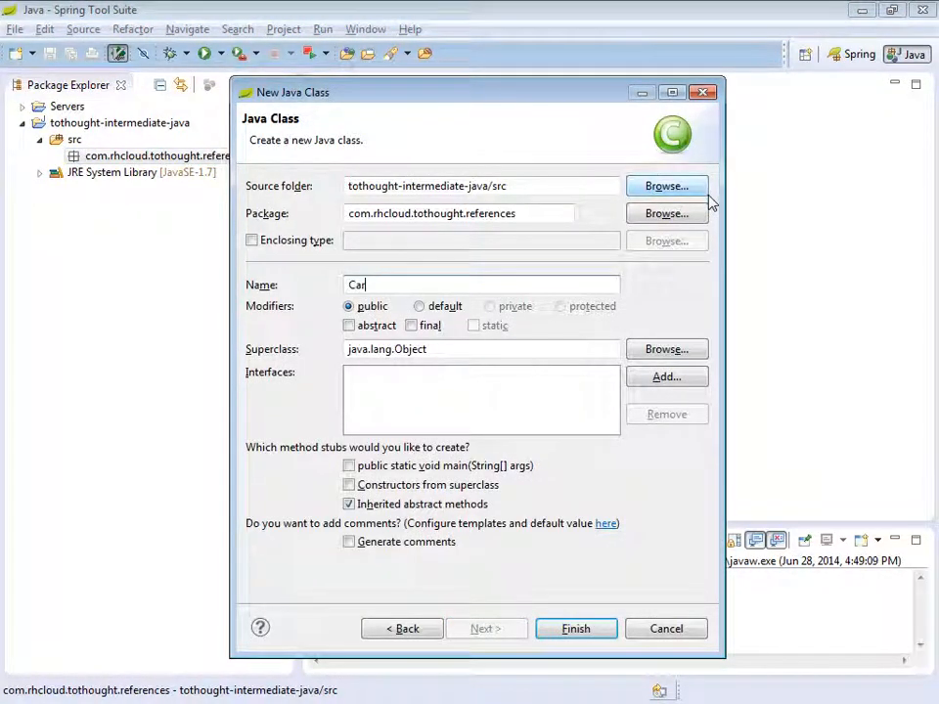
click(574, 628)
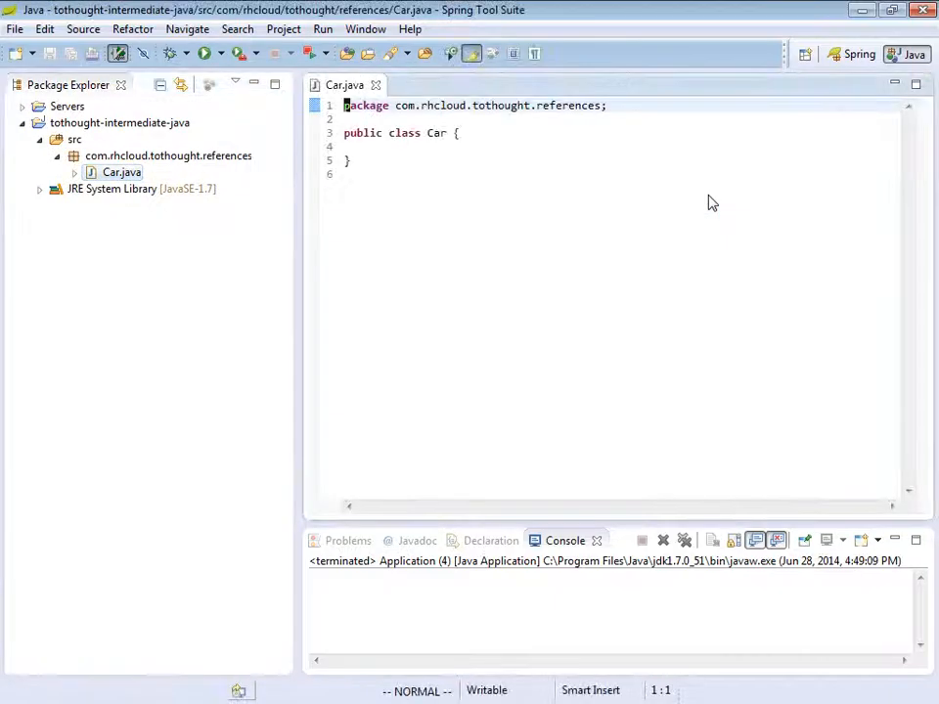
Step: Create the Application class in the references package and return to Car.java
click(168, 156)
text(class)
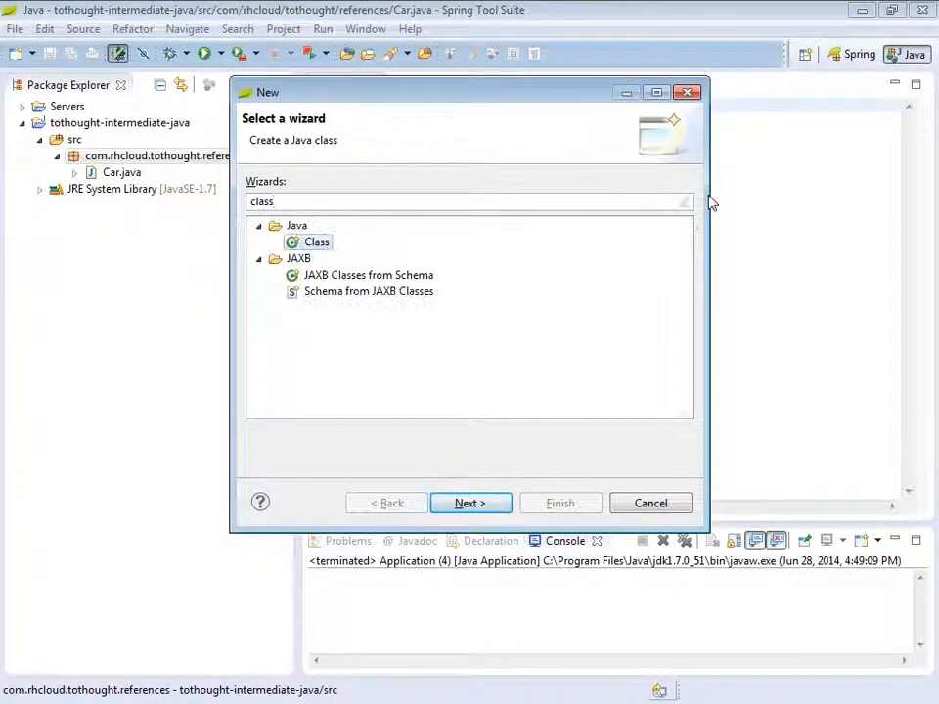
click(469, 502)
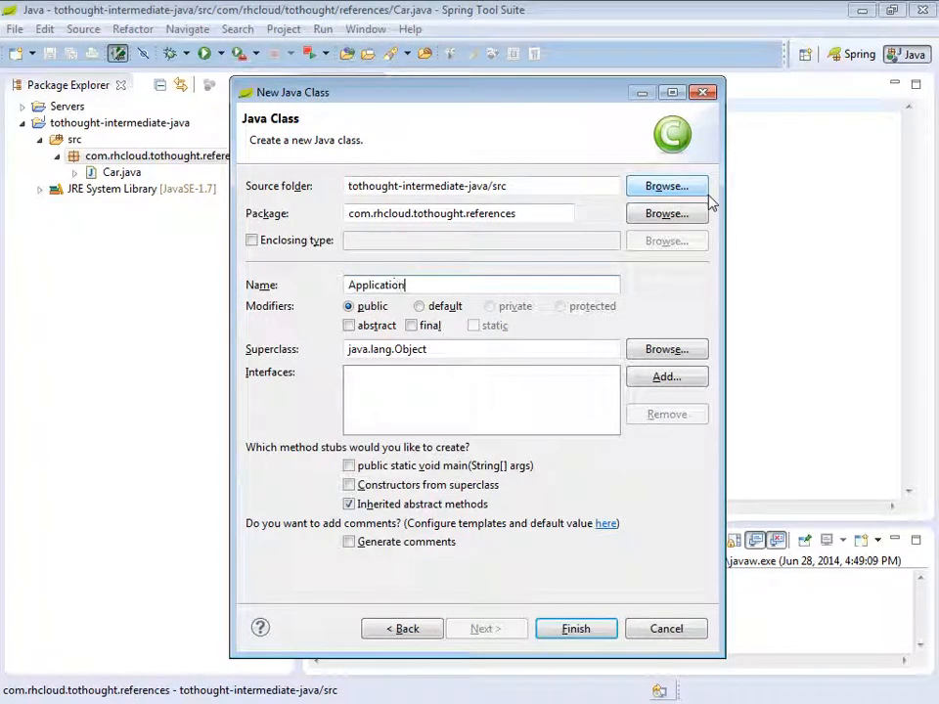
click(575, 627)
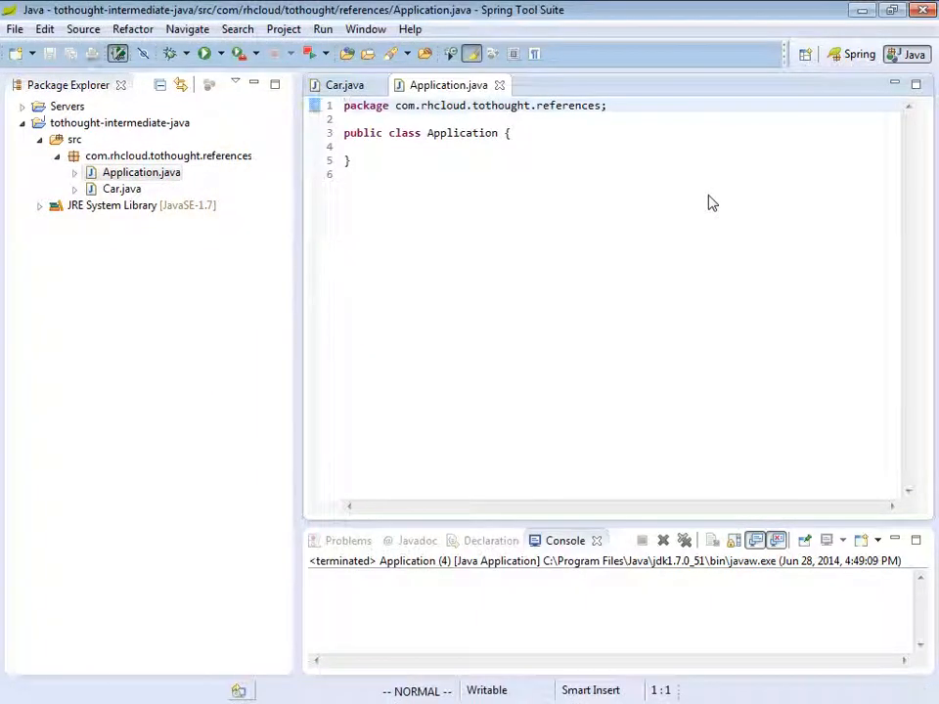
click(344, 85)
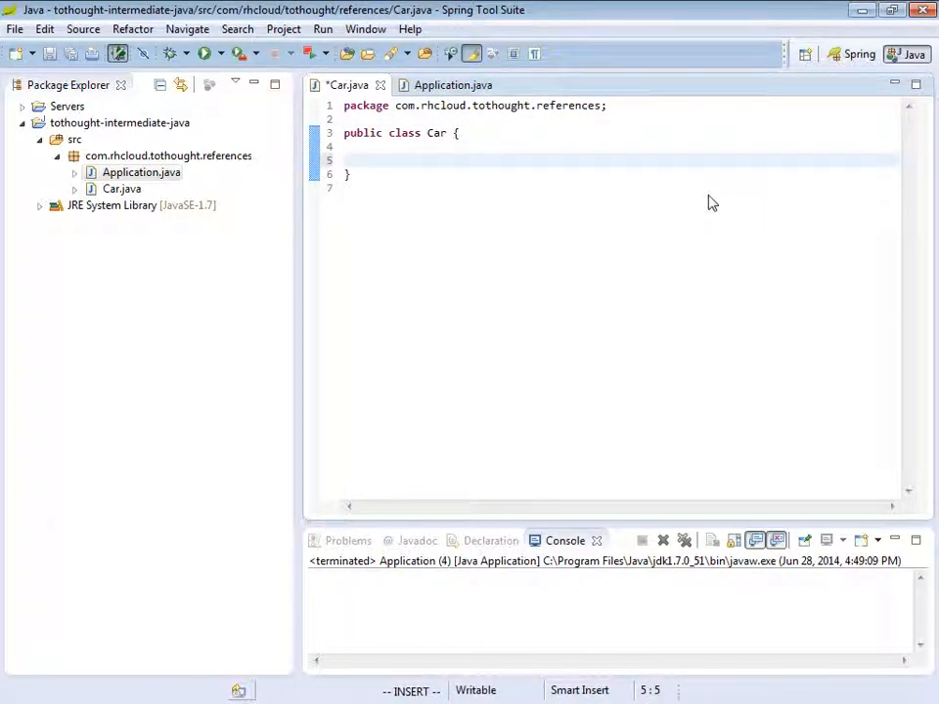
Step: Add the field 'private String name;' to Car and save the file
text(private String)
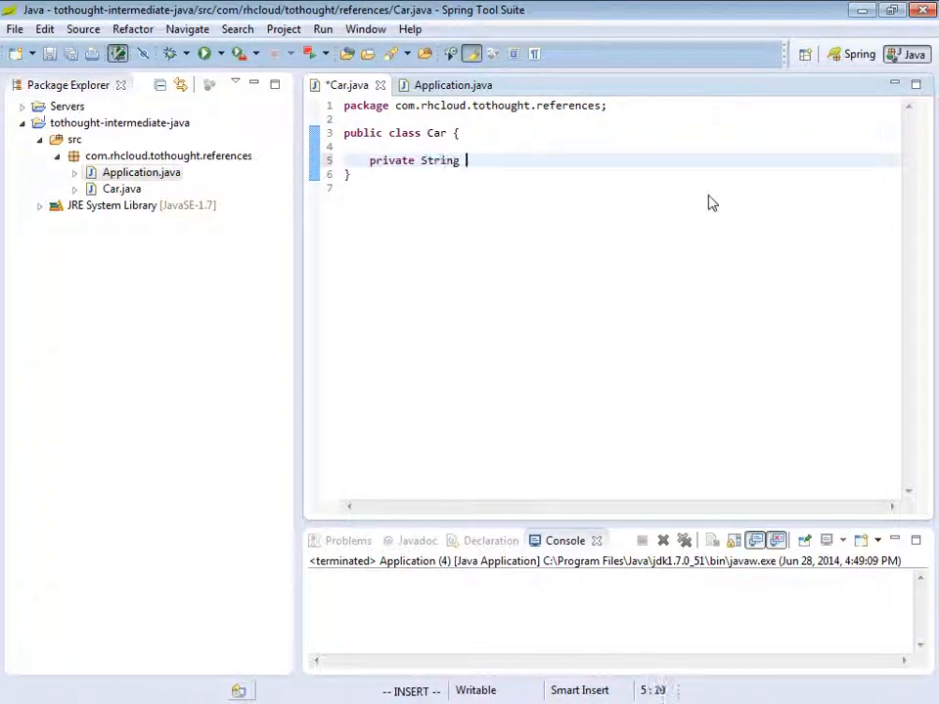
text(name;)
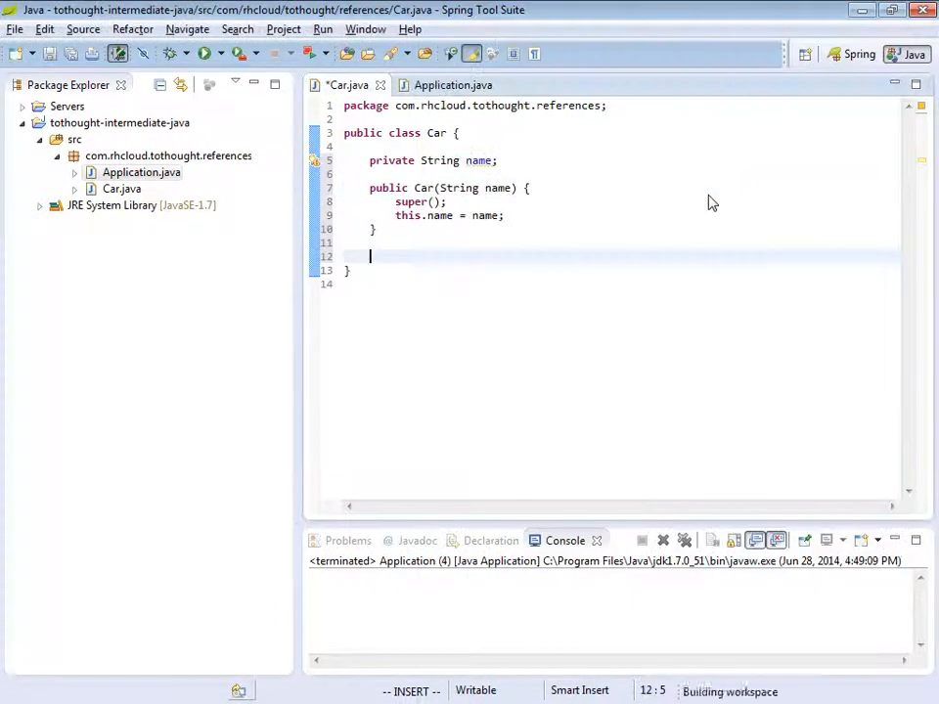
key(ctrl+s)
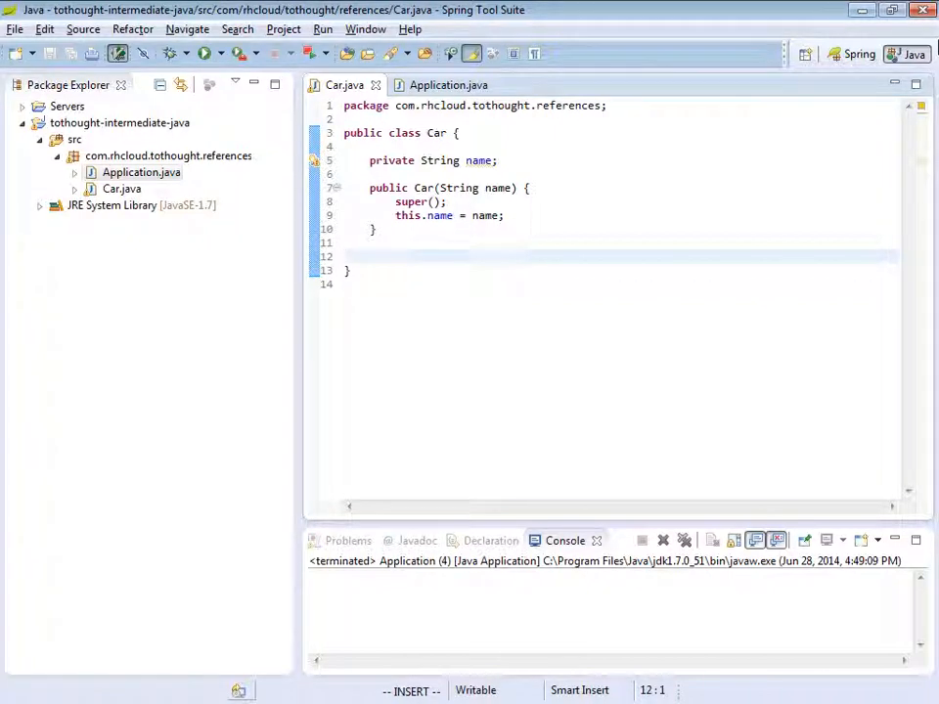
Step: Add 'private Car car1 = new Car("Jeep");' to Application and save
click(449, 85)
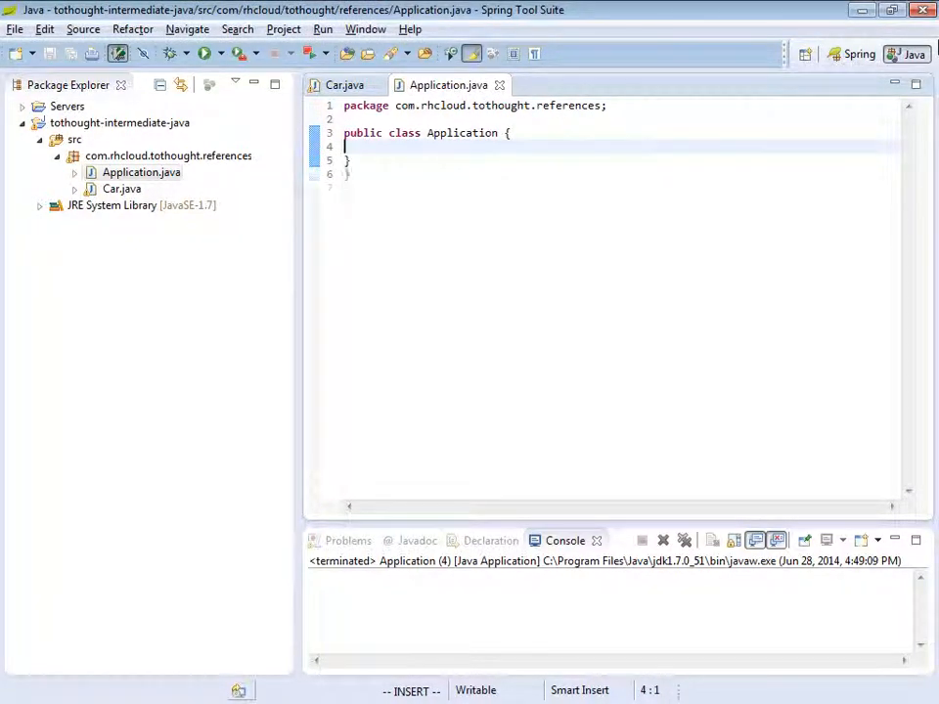
key(Return)
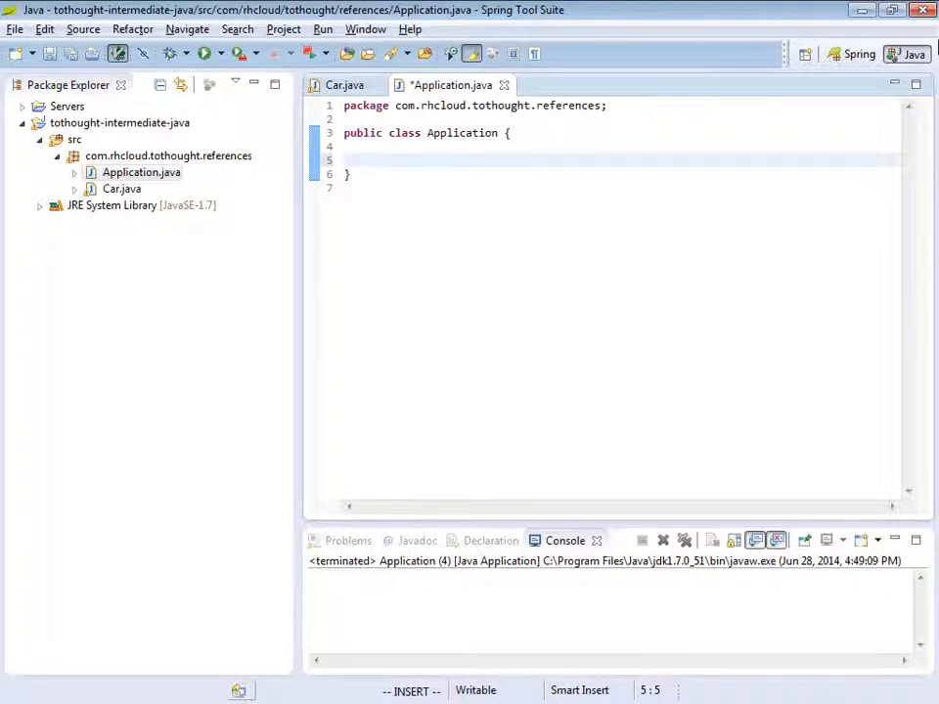
text(private C)
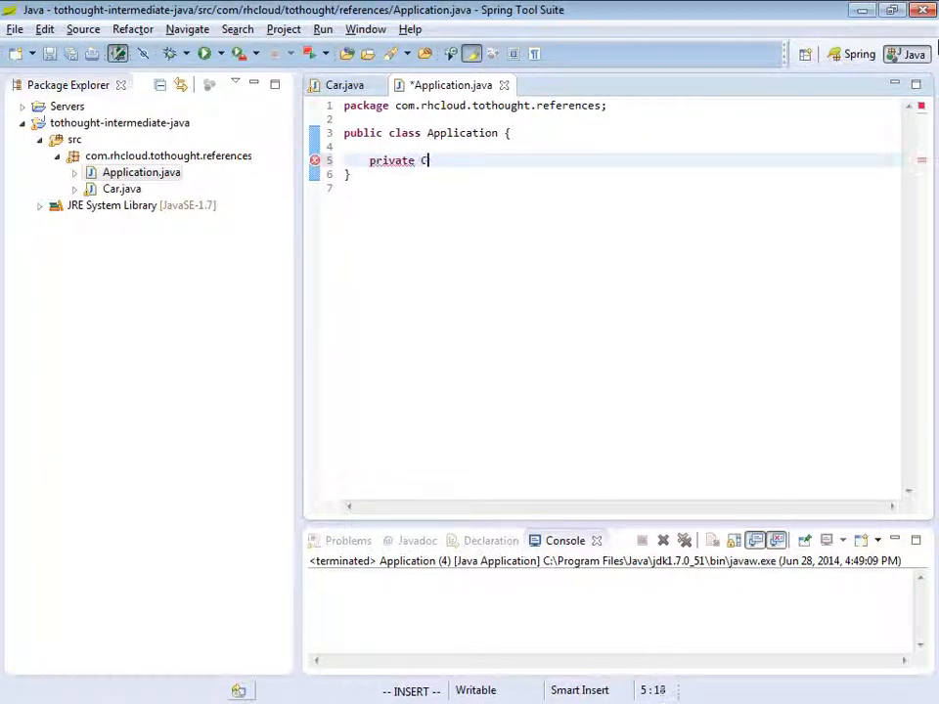
text(ar car1)
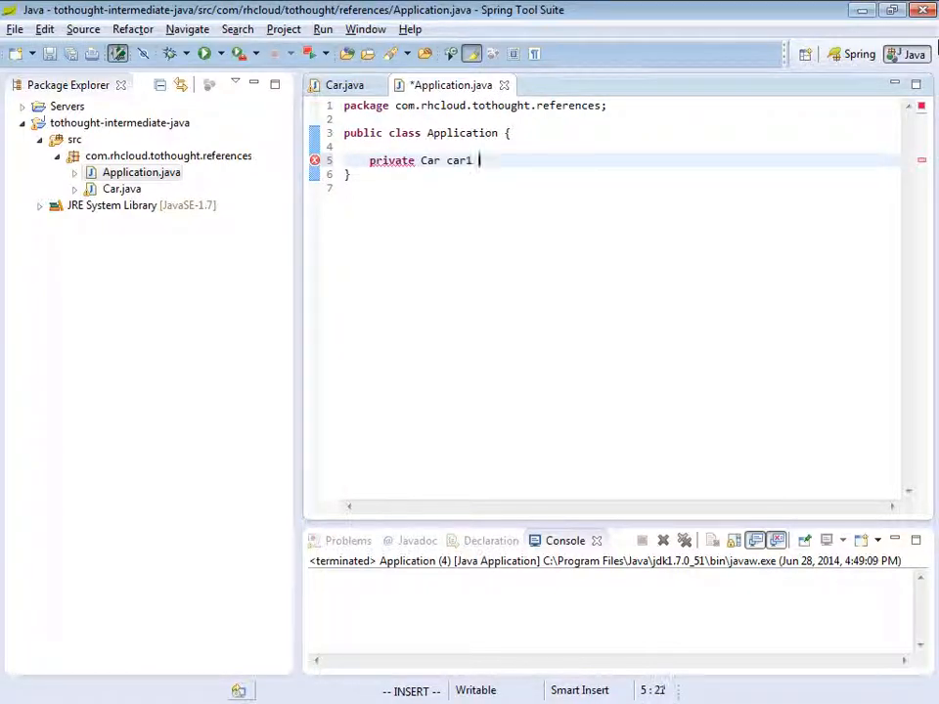
text(= new)
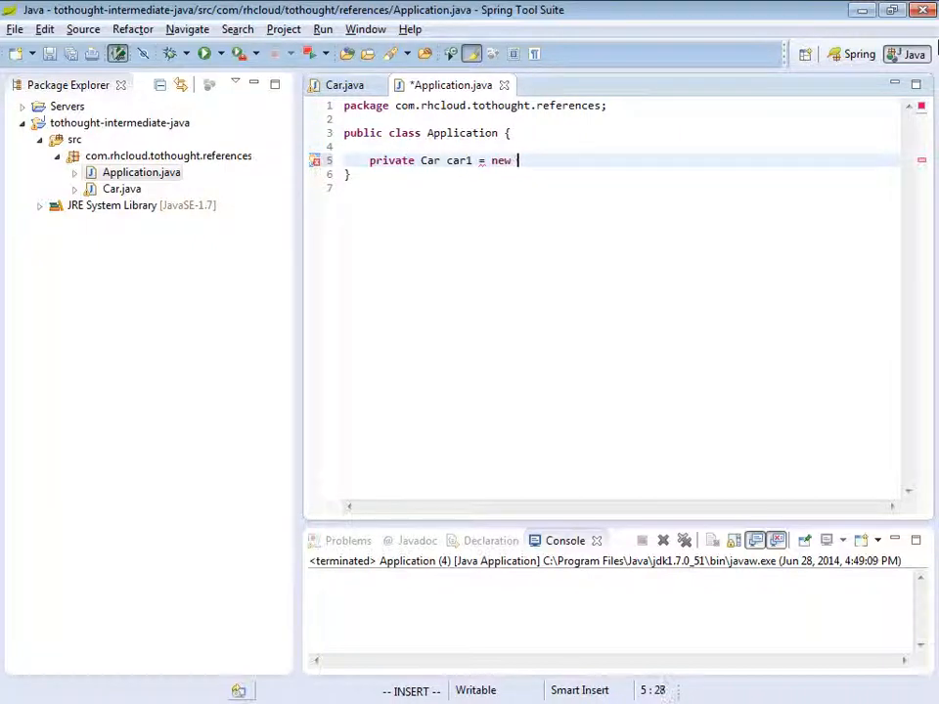
text(Car)
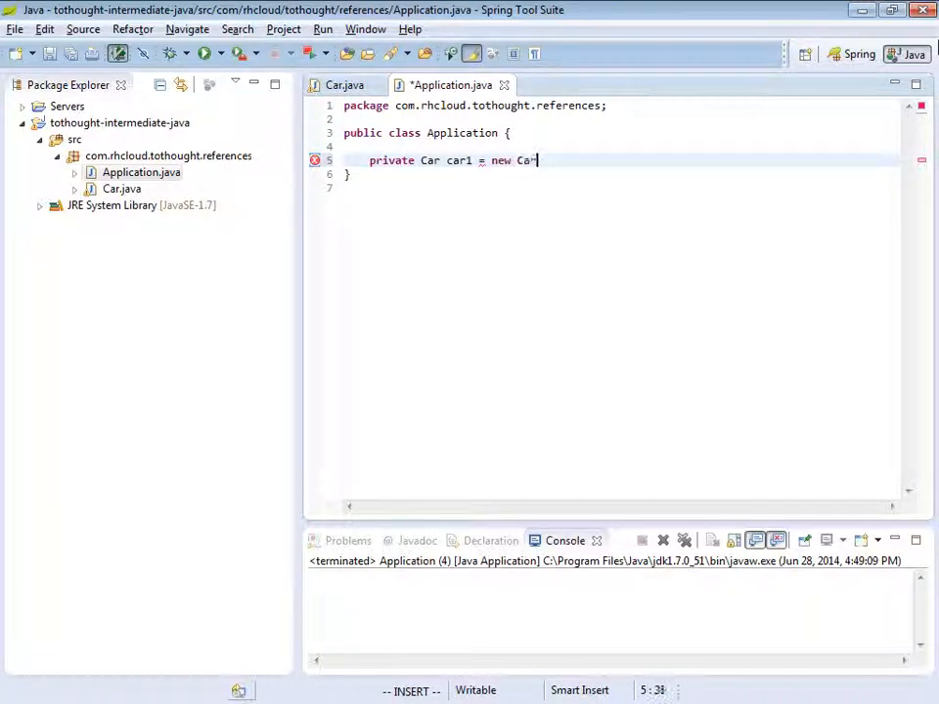
text(())
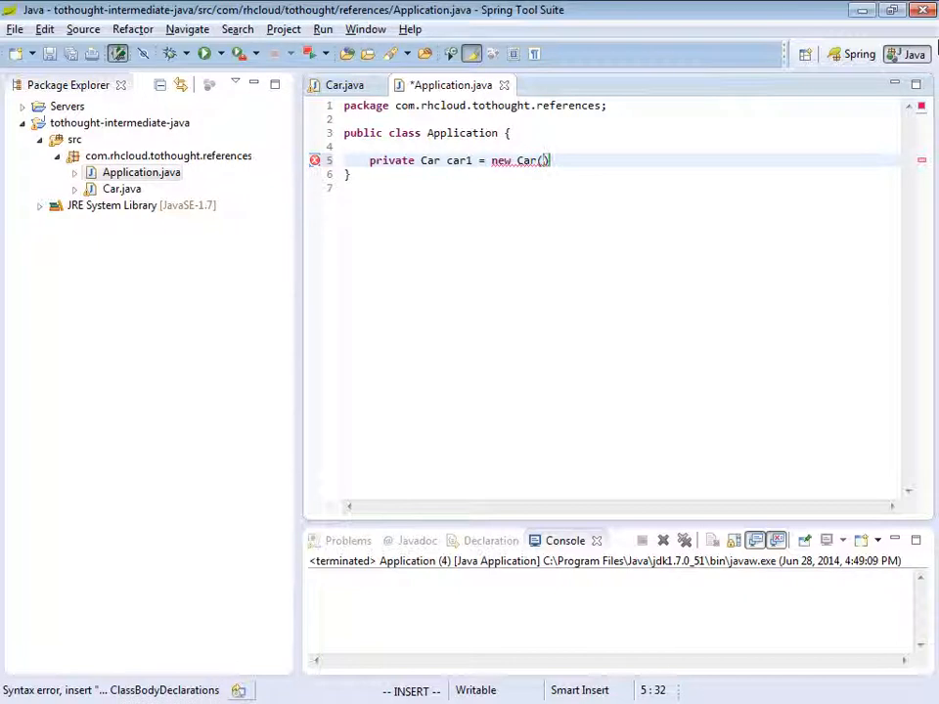
text("Ja)
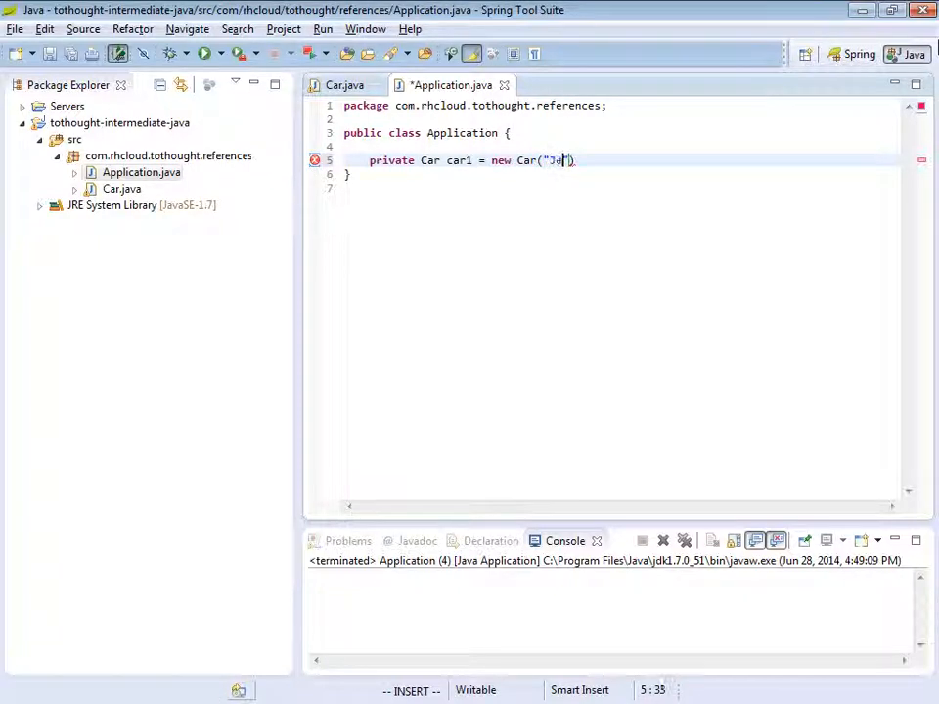
text(ep");)
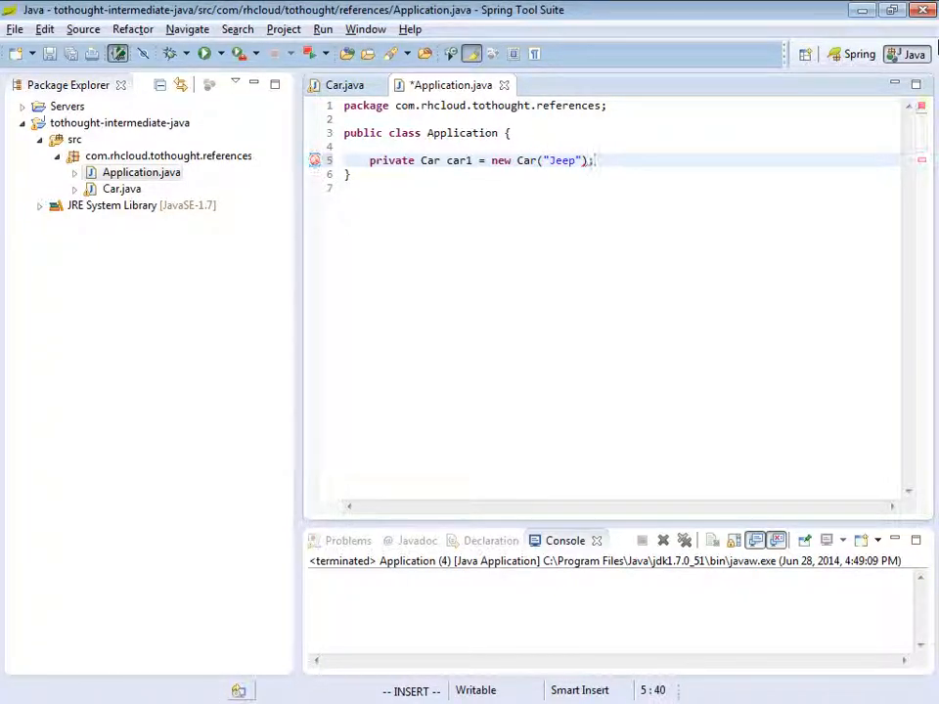
key(ctrl+s)
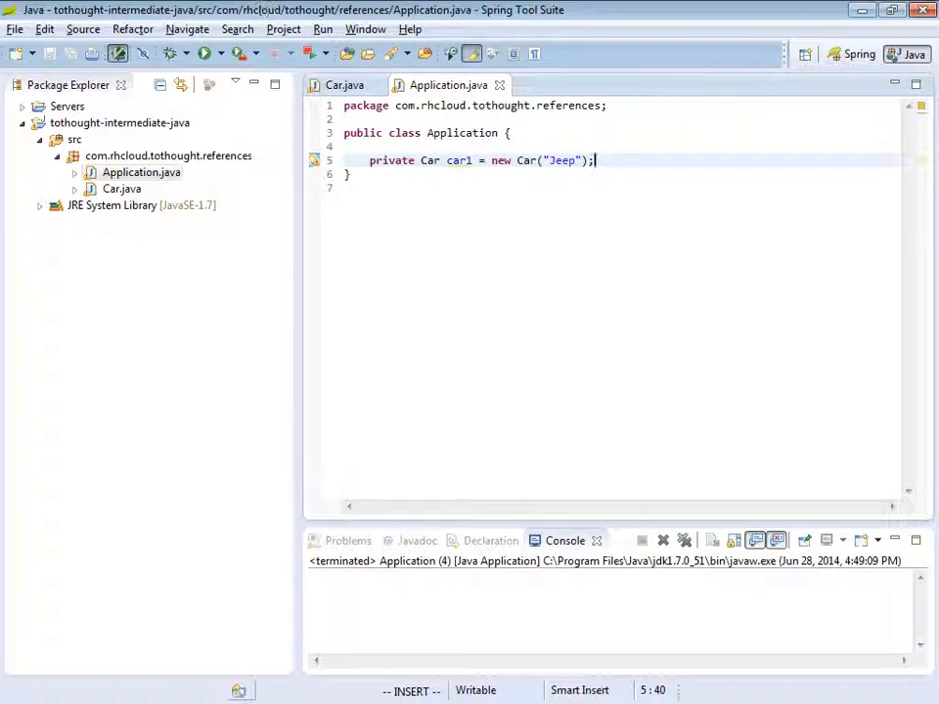
mouse_move(934, 93)
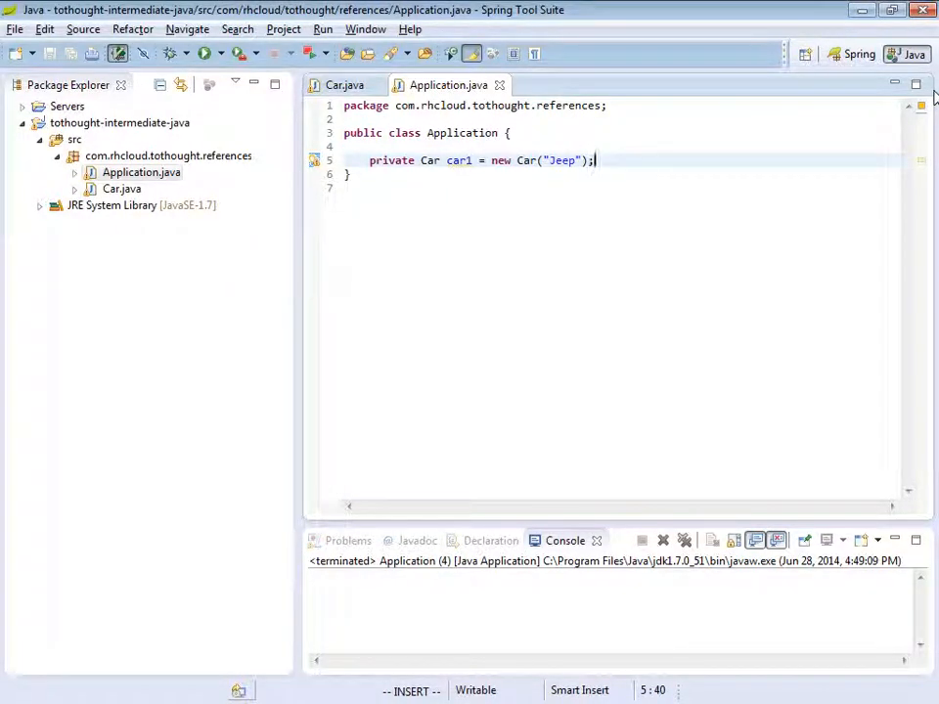
Step: Select the car1 field name in the Application editor
click(414, 160)
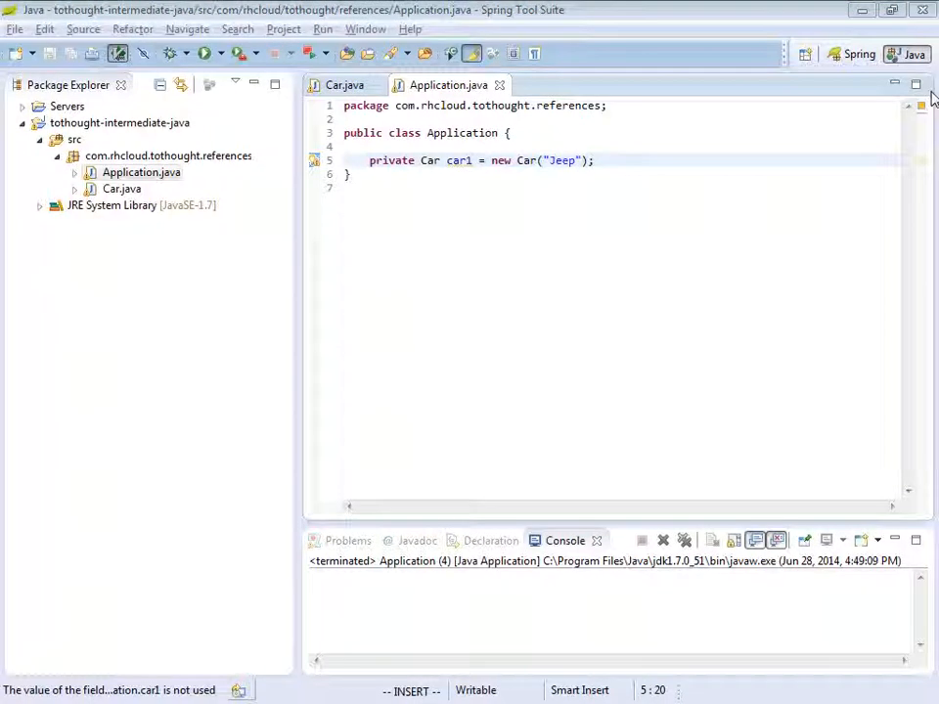
double_click(458, 160)
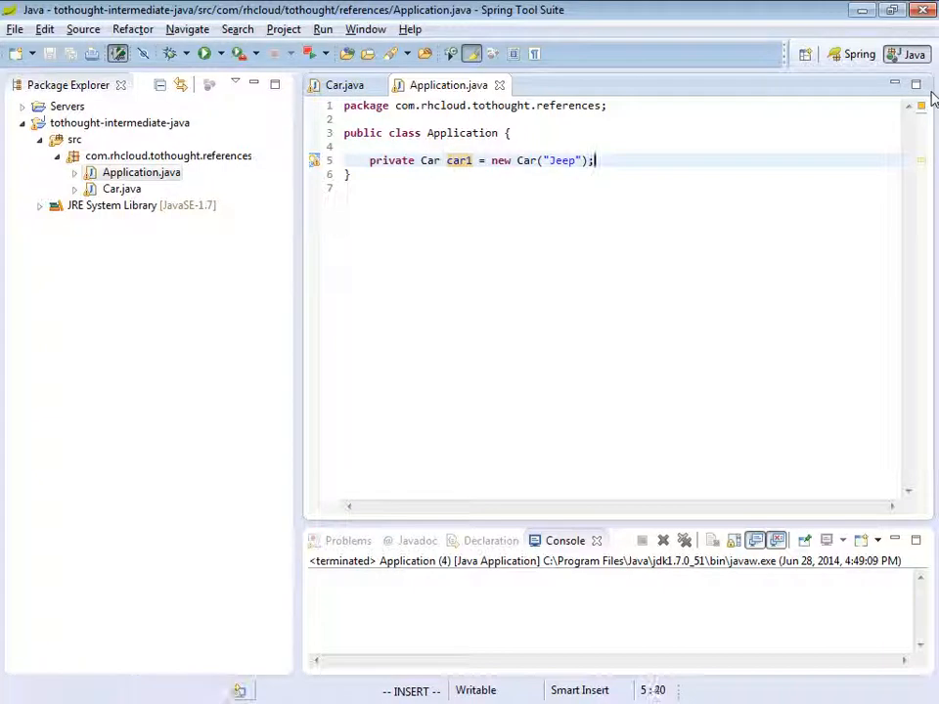
Step: Add 'private Car car2 = car1;' below car1 and save Application
text(private)
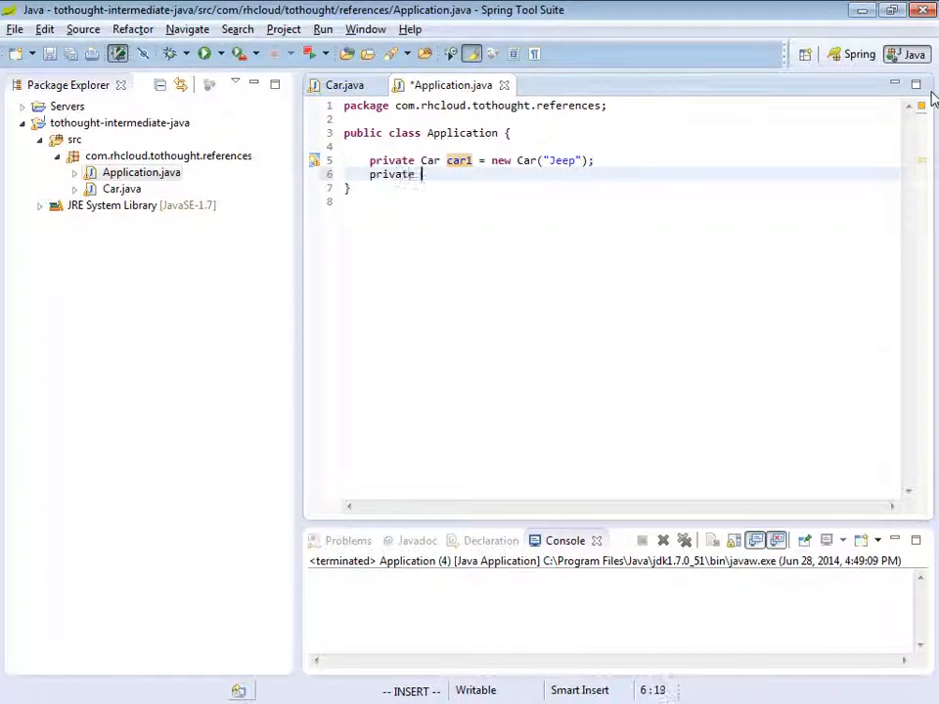
text(Car car2 =)
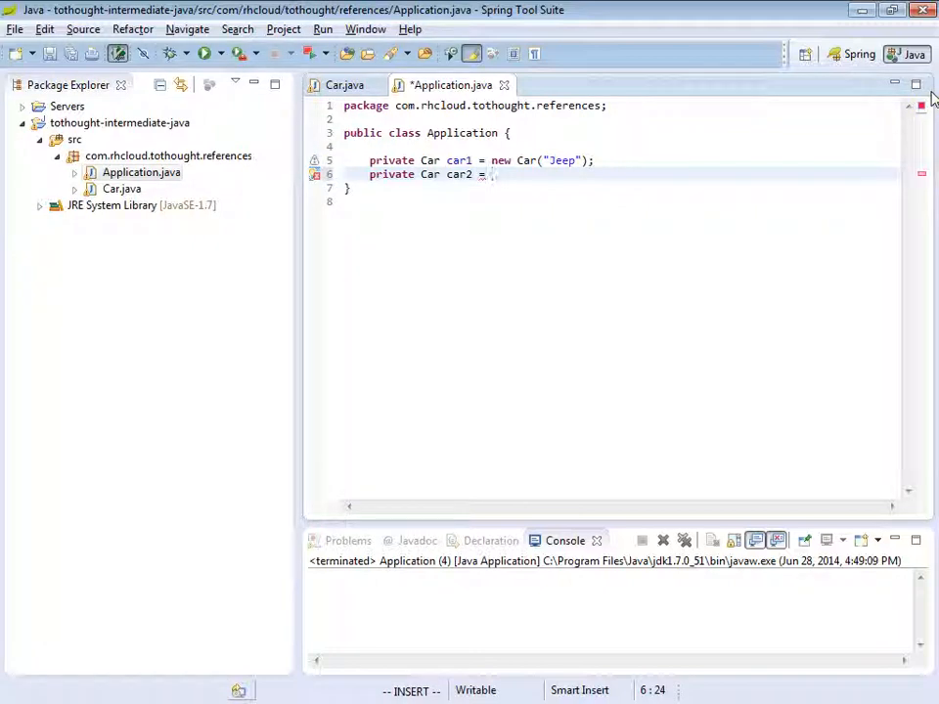
text(c)
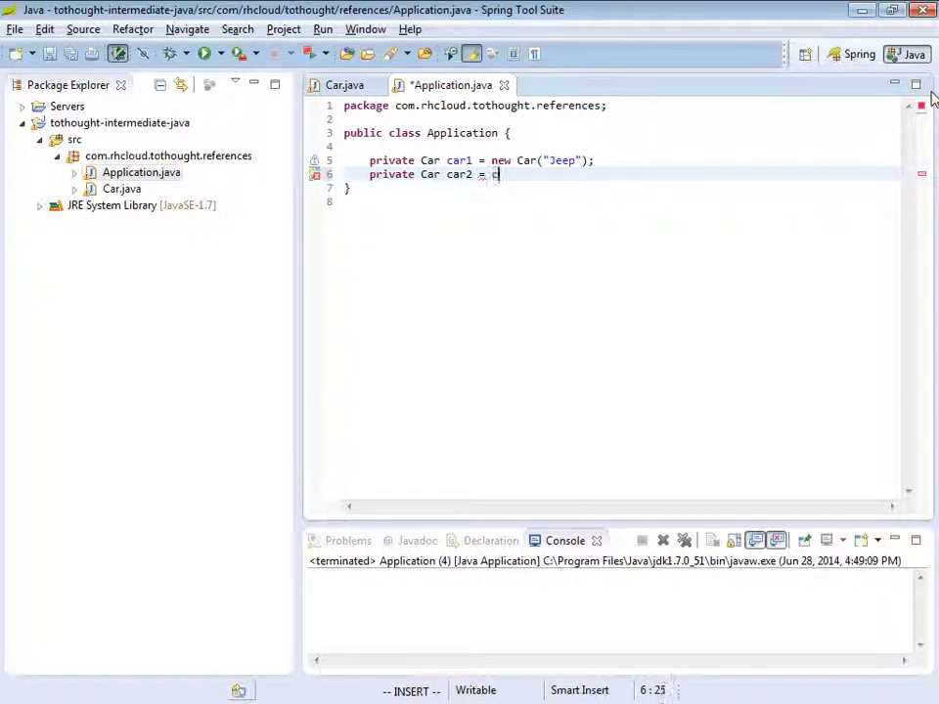
text(ar1;)
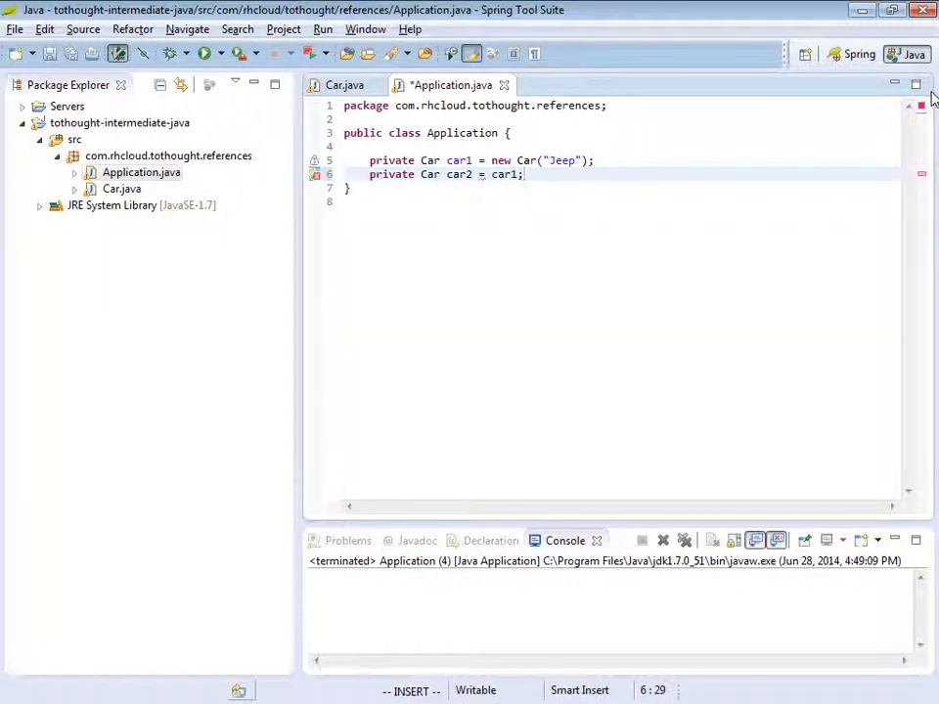
key(ctrl+s)
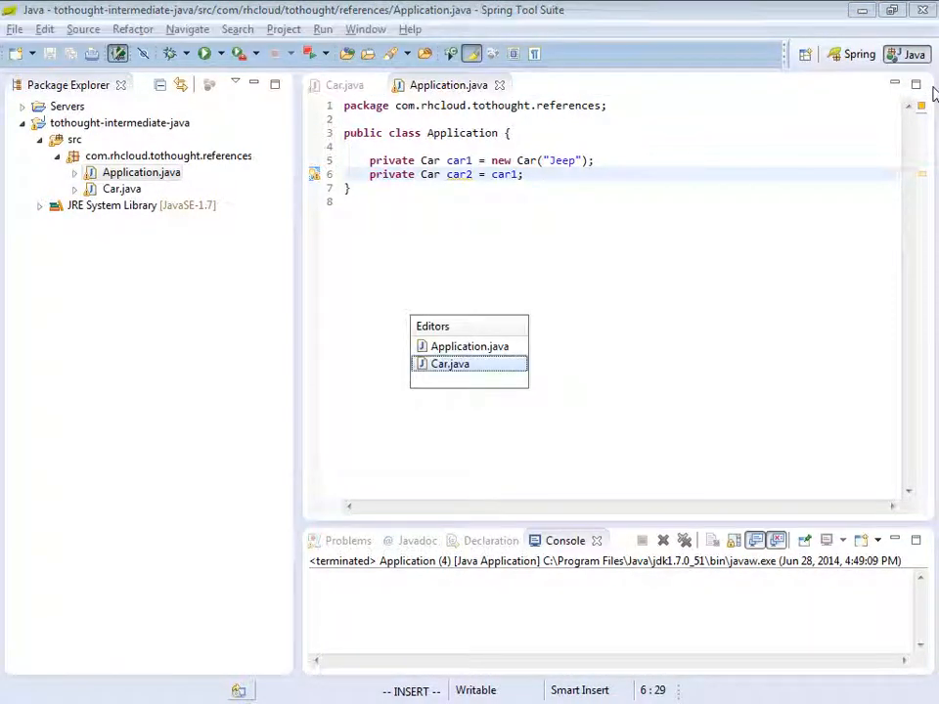
Step: View the Car class, then return to the Application.java editor
click(450, 363)
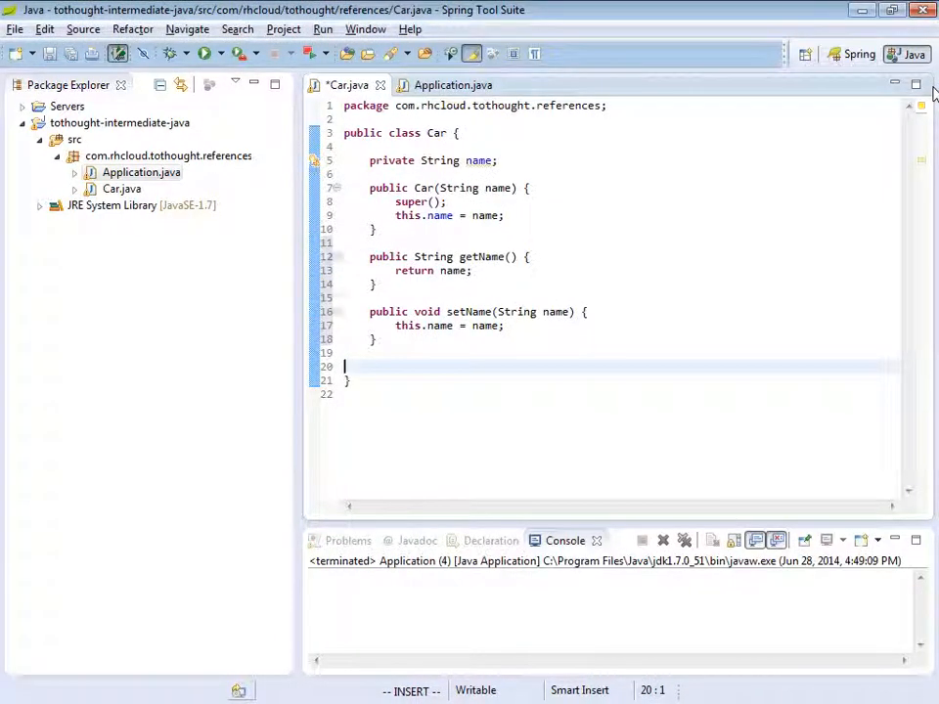
click(449, 85)
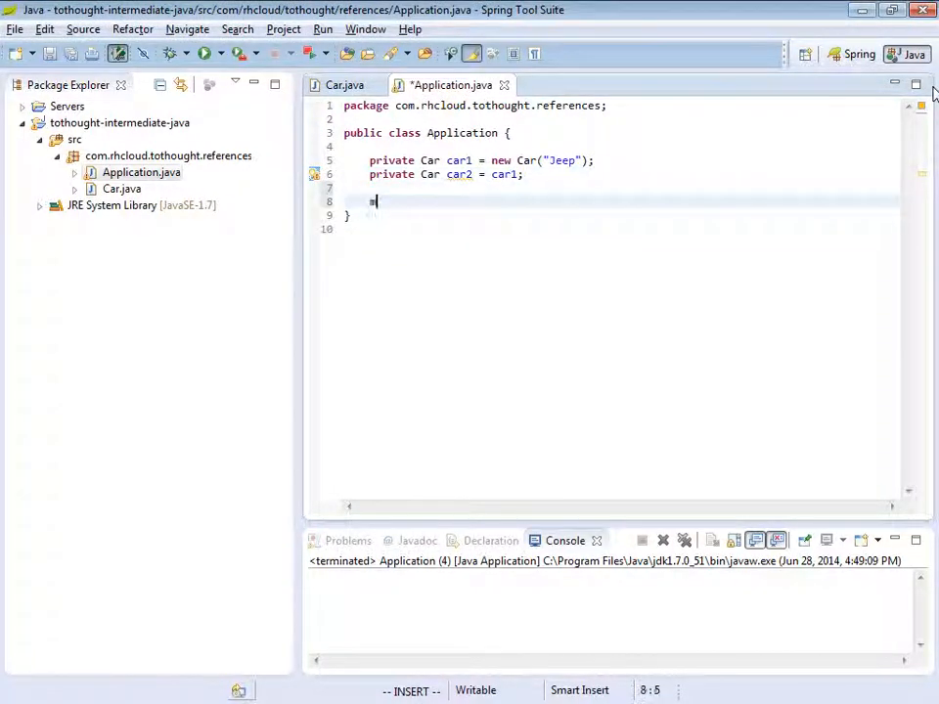
Step: Insert a main method that creates 'Application app = new Application();'
text(main)
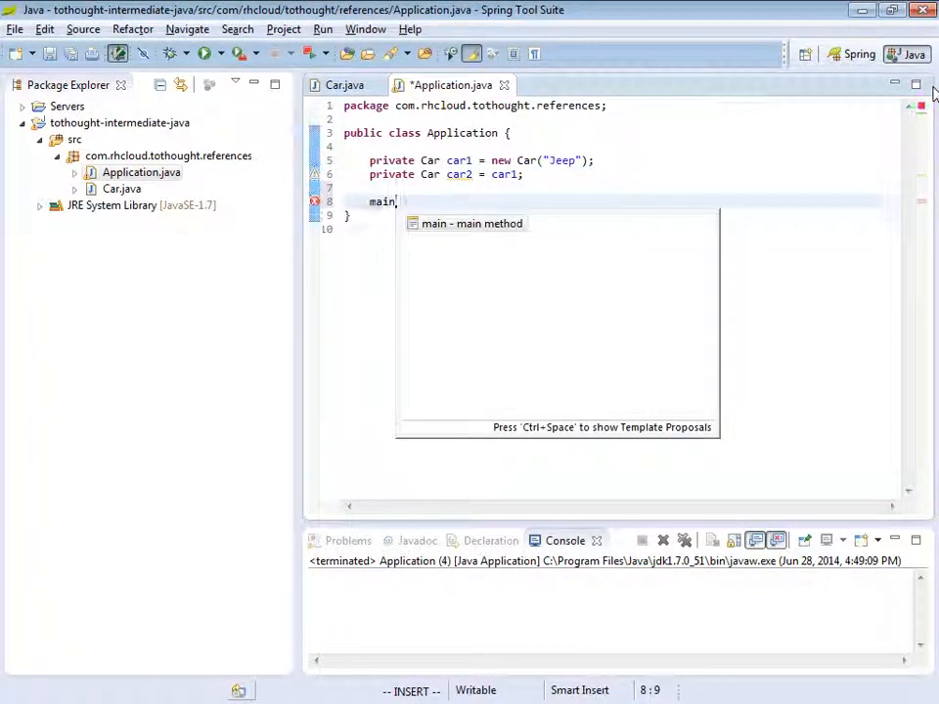
click(470, 223)
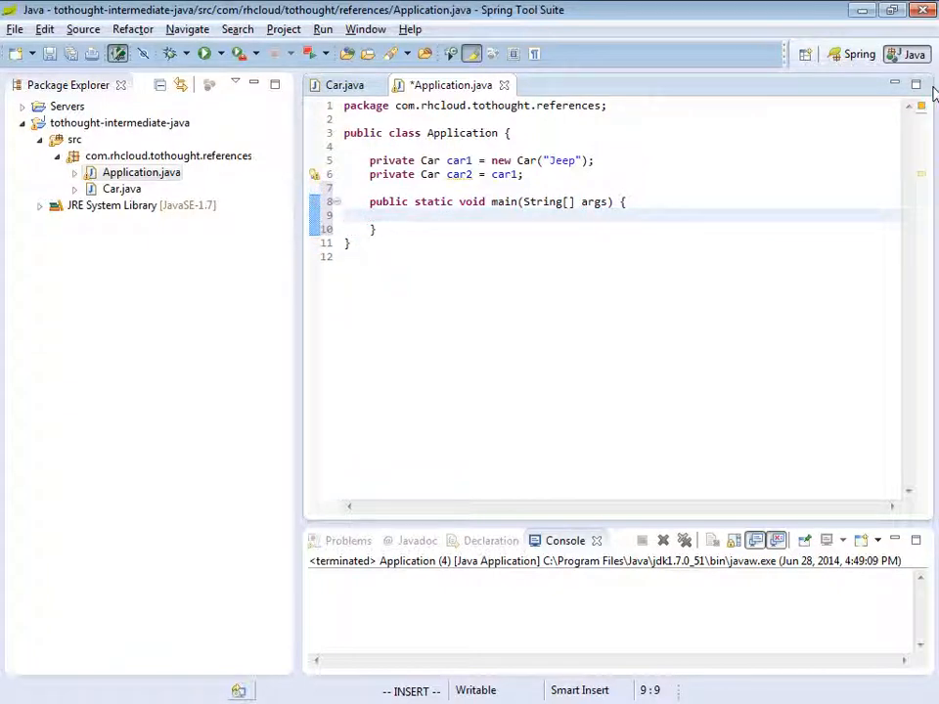
text(c)
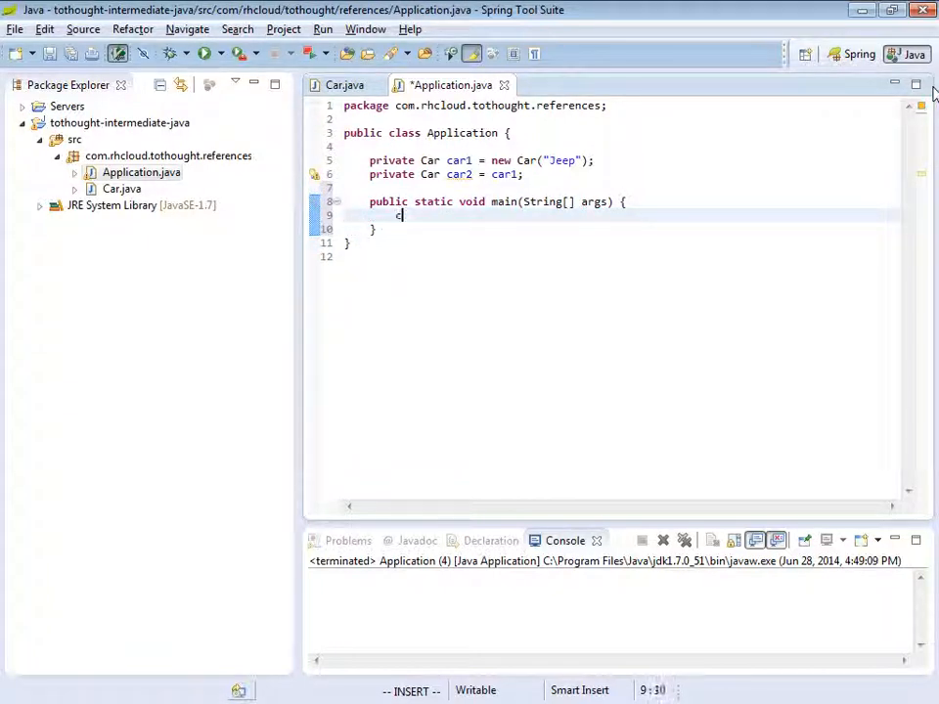
text(th)
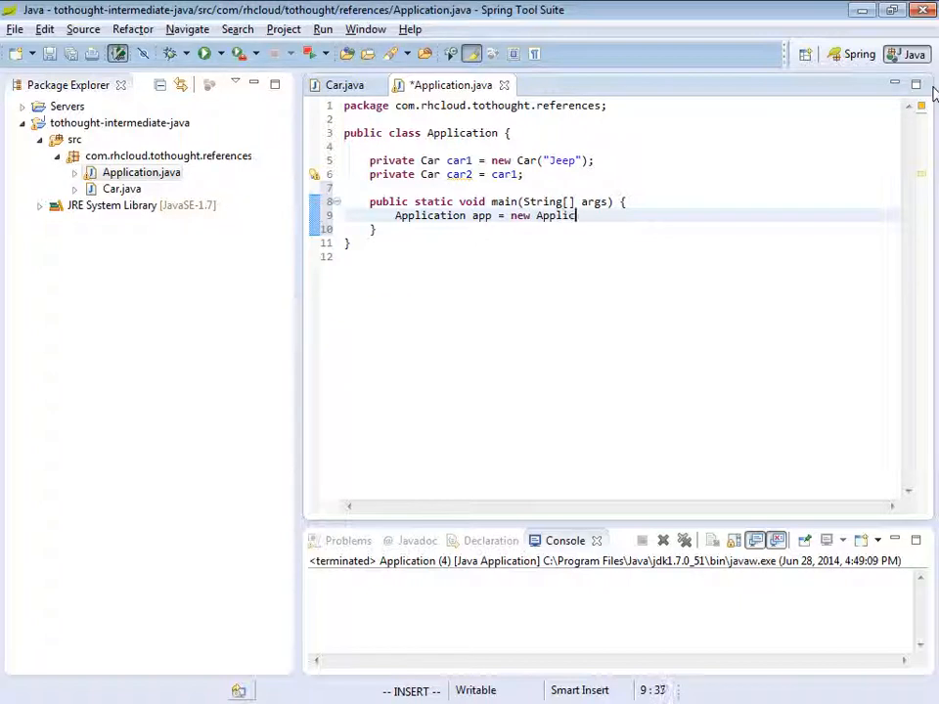
text(ation();)
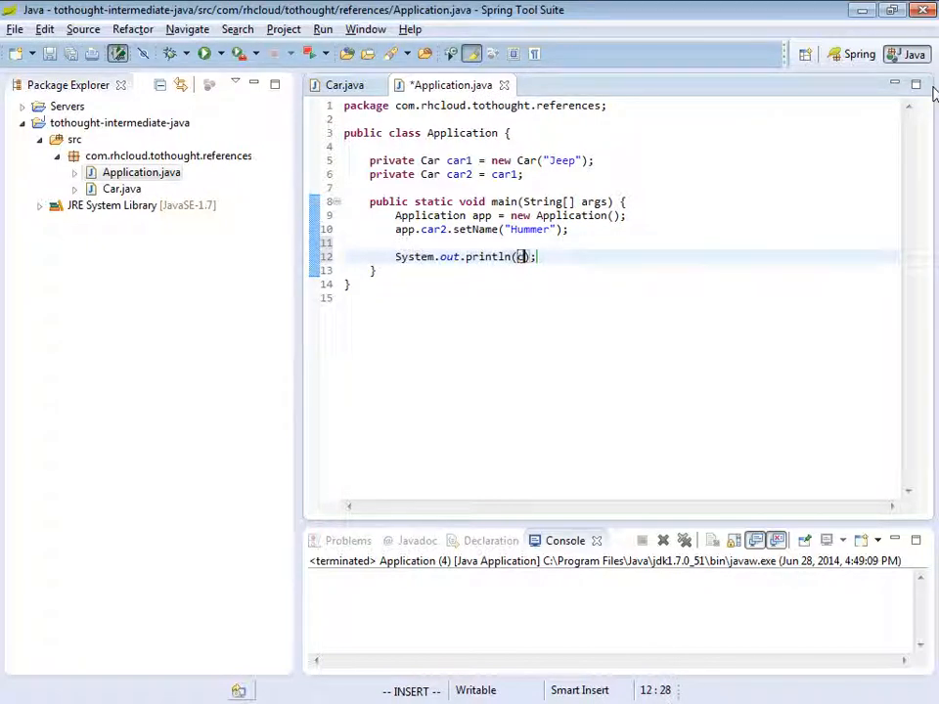
Step: Set car2's name to Hummer, print app.car1.getName(), and run so the console shows Hummer
text(car1.)
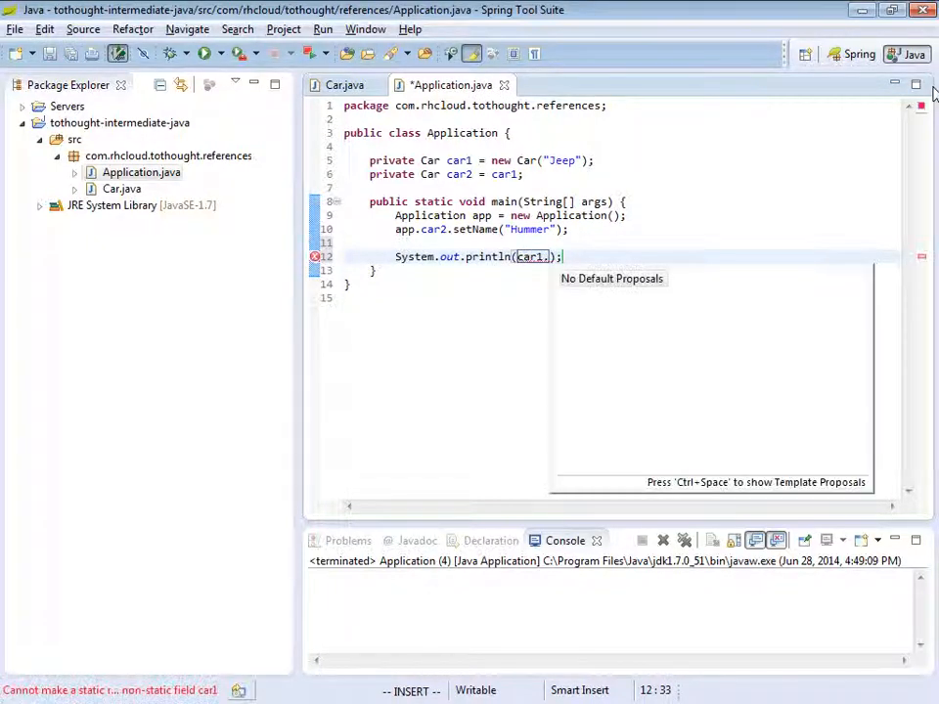
text(app)
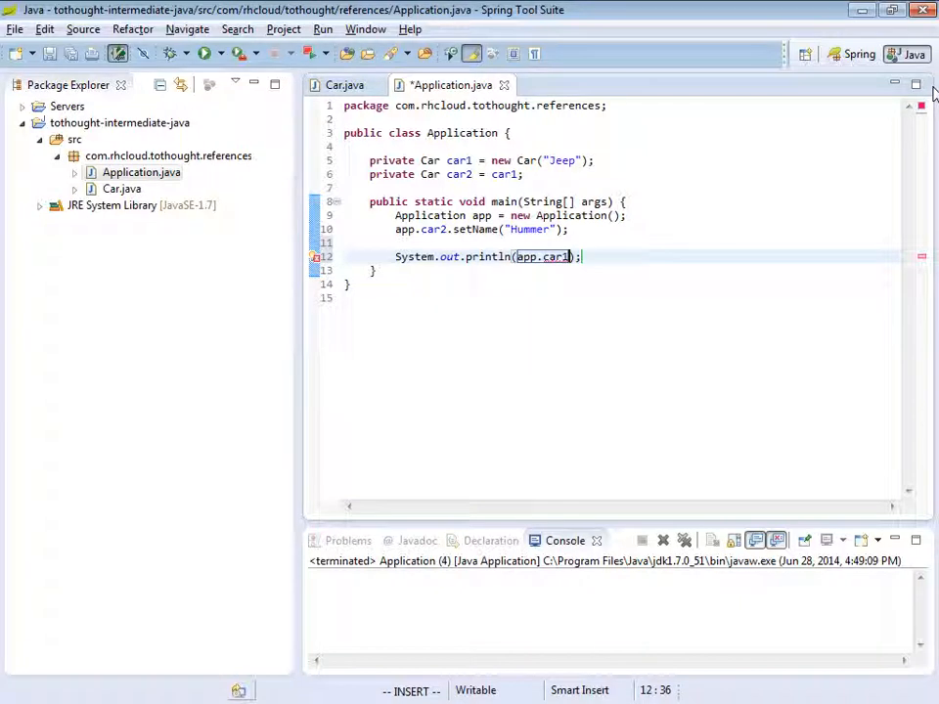
text(.getName())
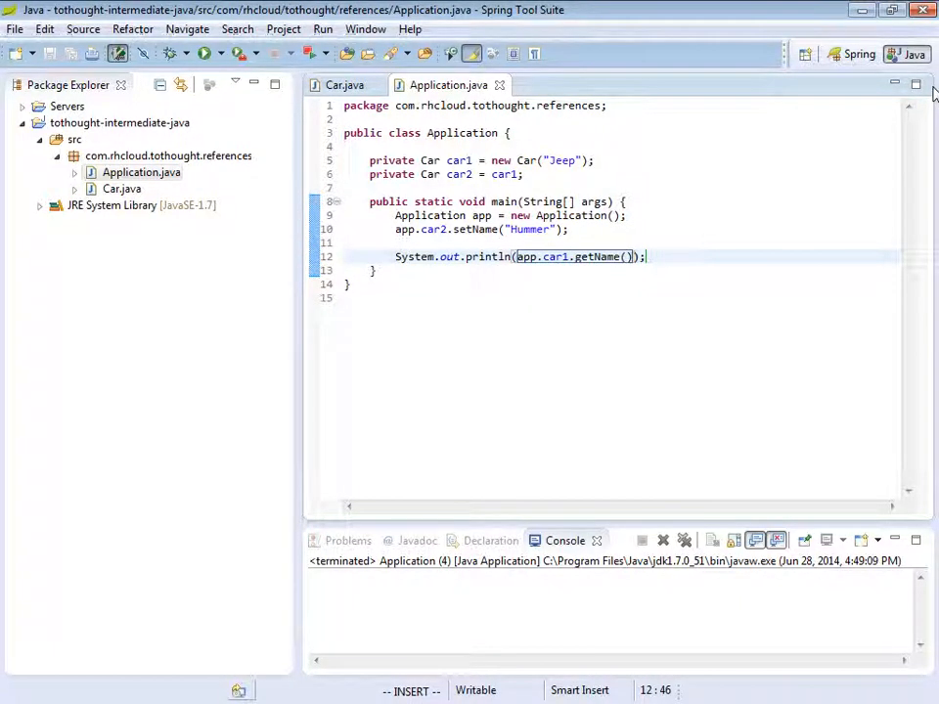
click(202, 53)
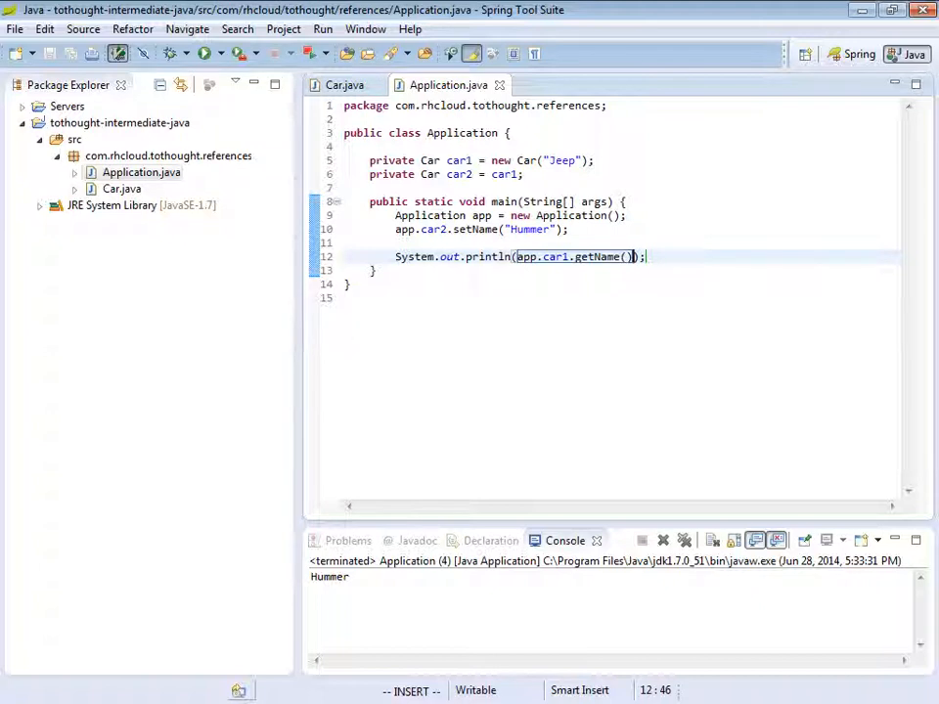
Step: End main with Thread.sleep(6000000) and declare that main throws InterruptedException
key(Escape)
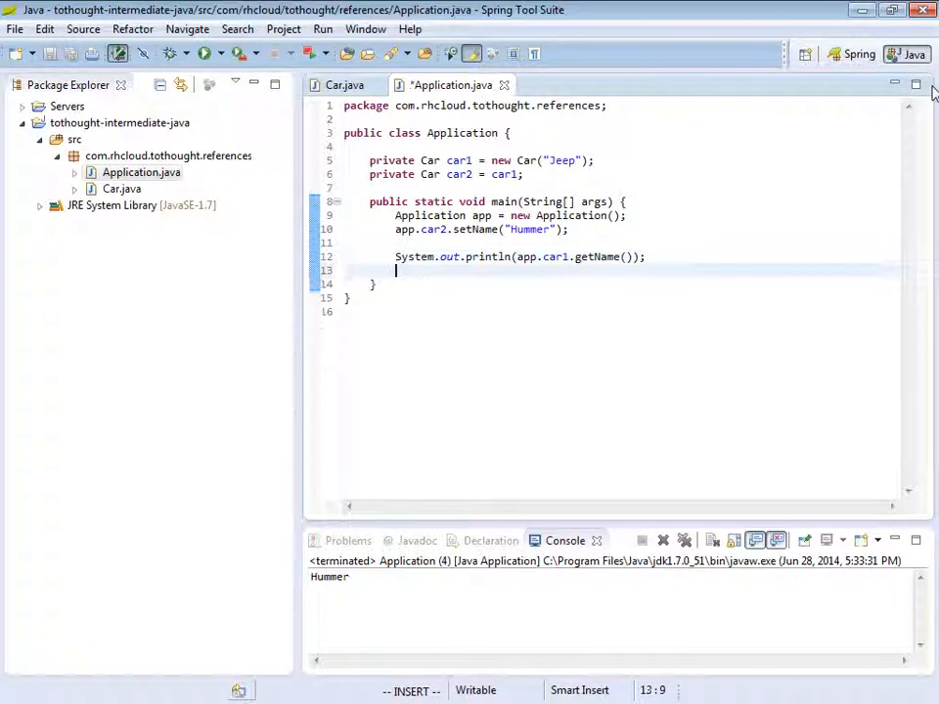
text(Thread.sleep(millis);)
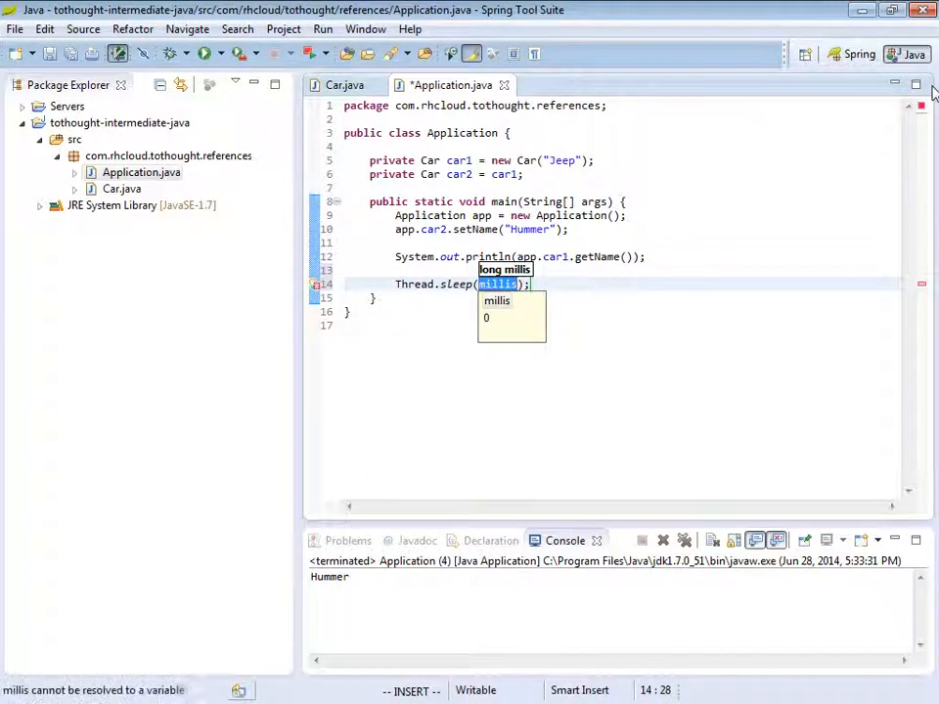
text(60000)
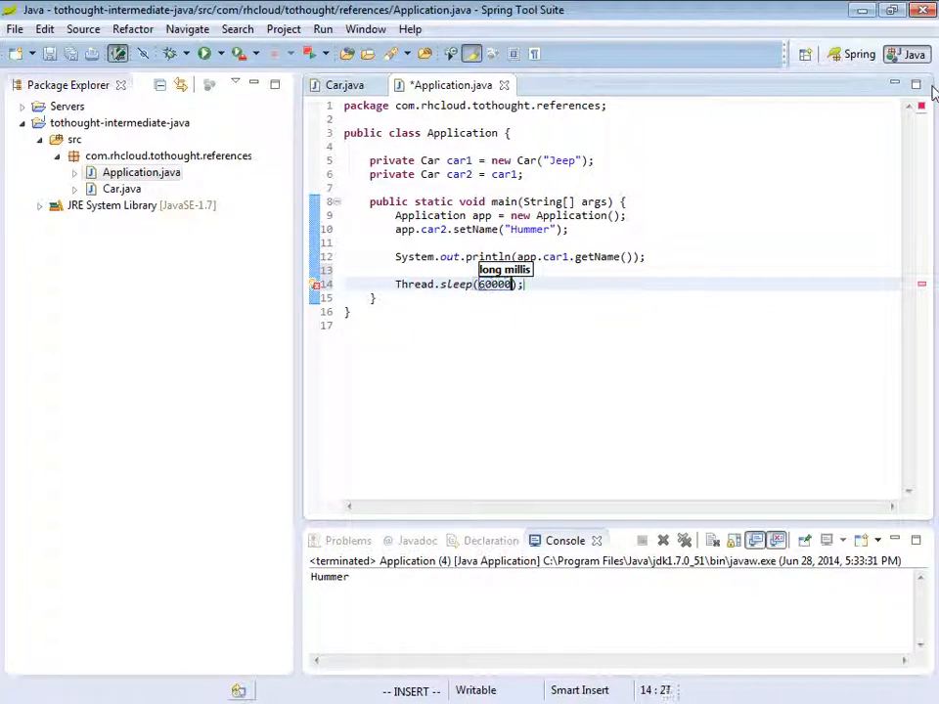
text(00)
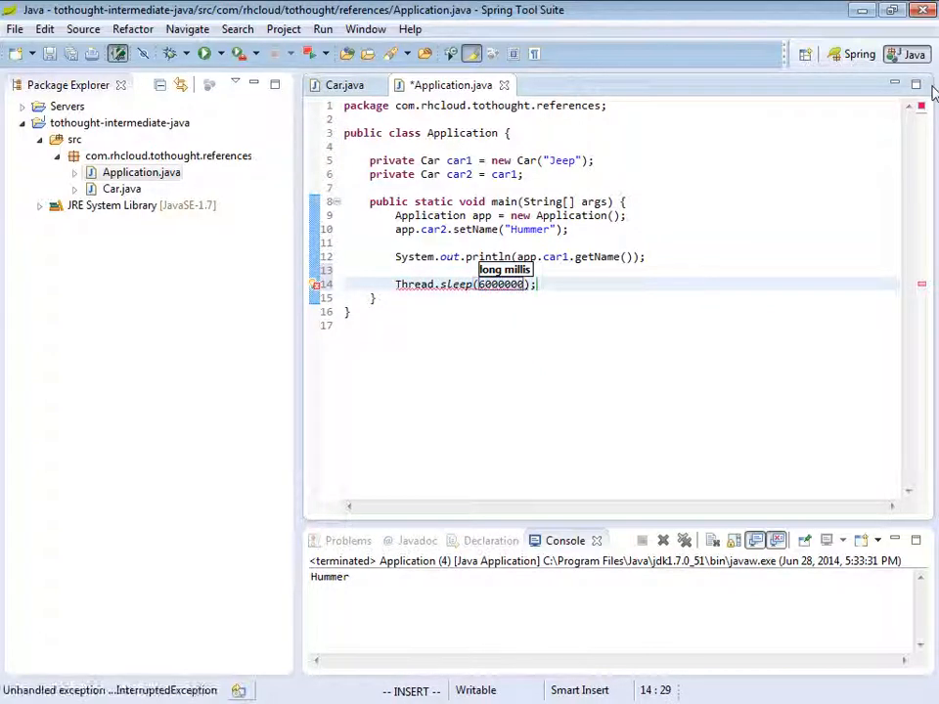
click(314, 283)
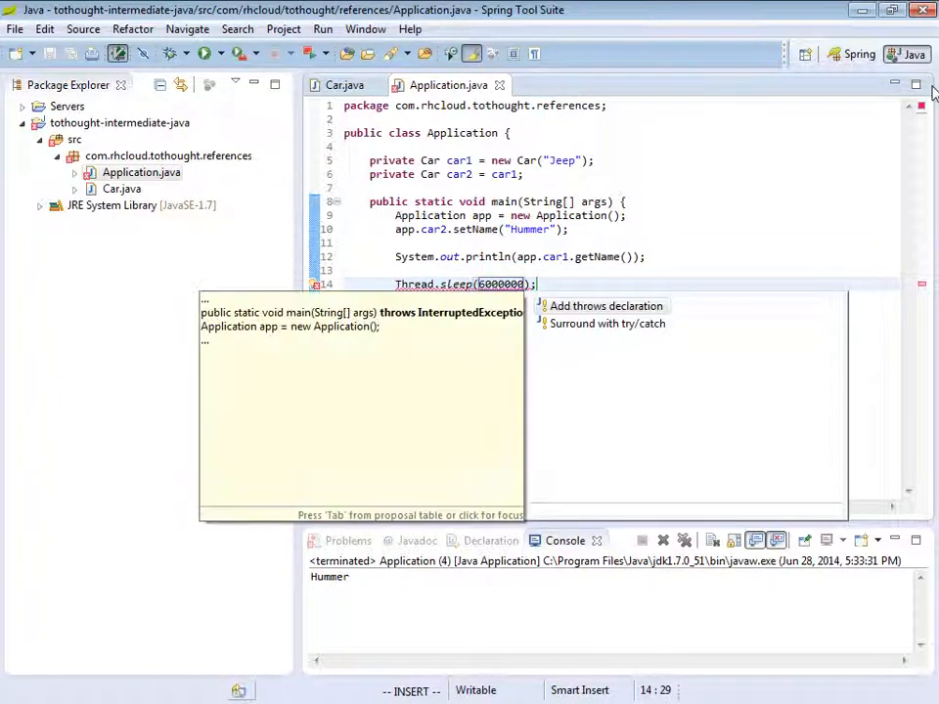
click(606, 305)
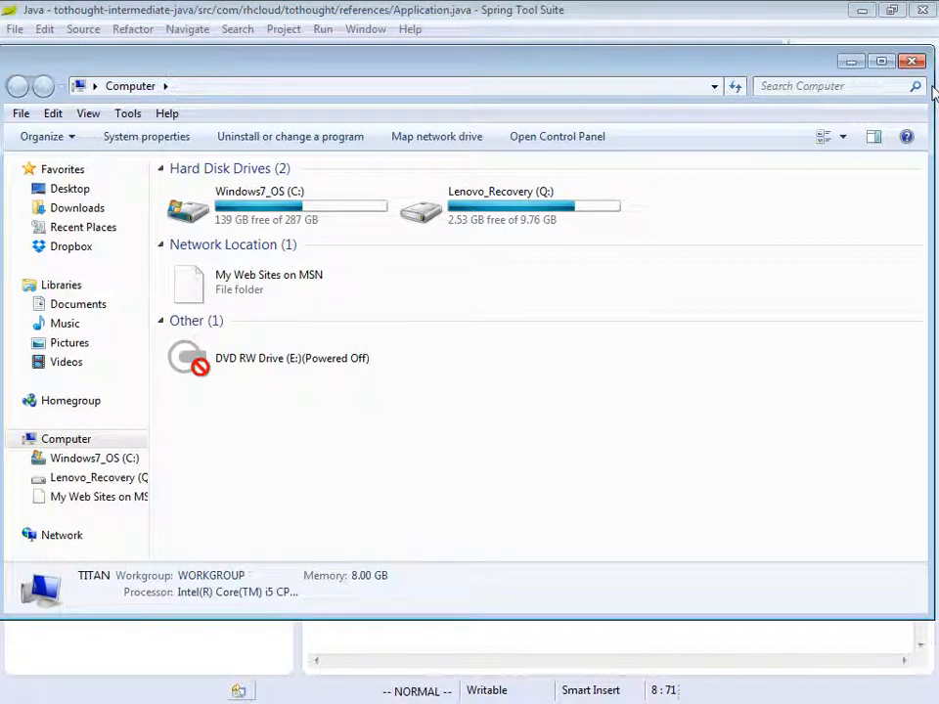
Step: Browse to jdk1.7.0_51's bin folder under Program Files\Java and launch jvisualvm.exe
double_click(259, 205)
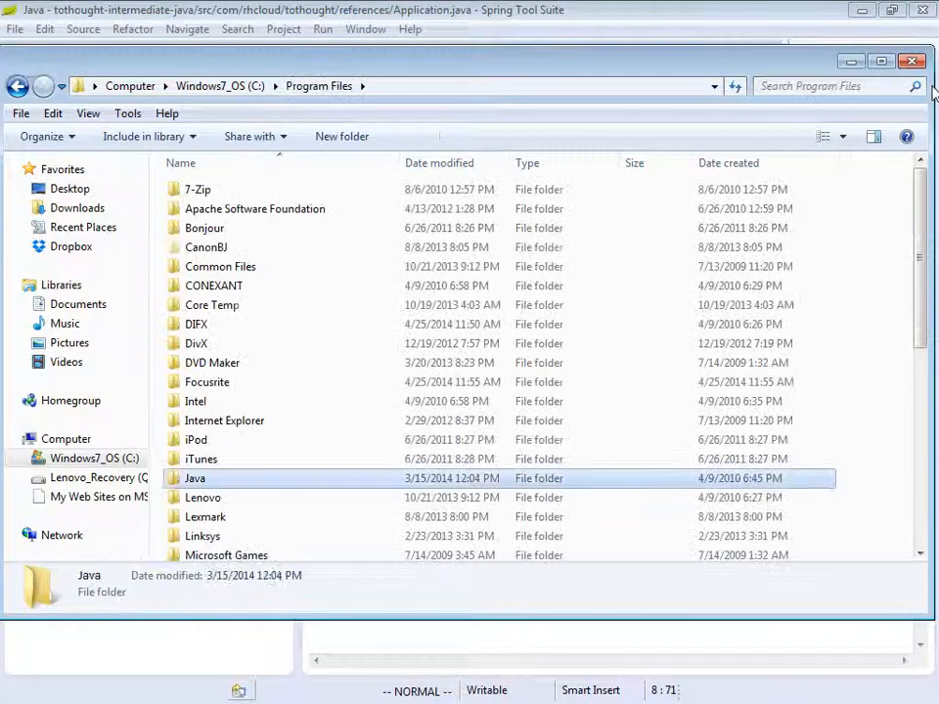
double_click(195, 478)
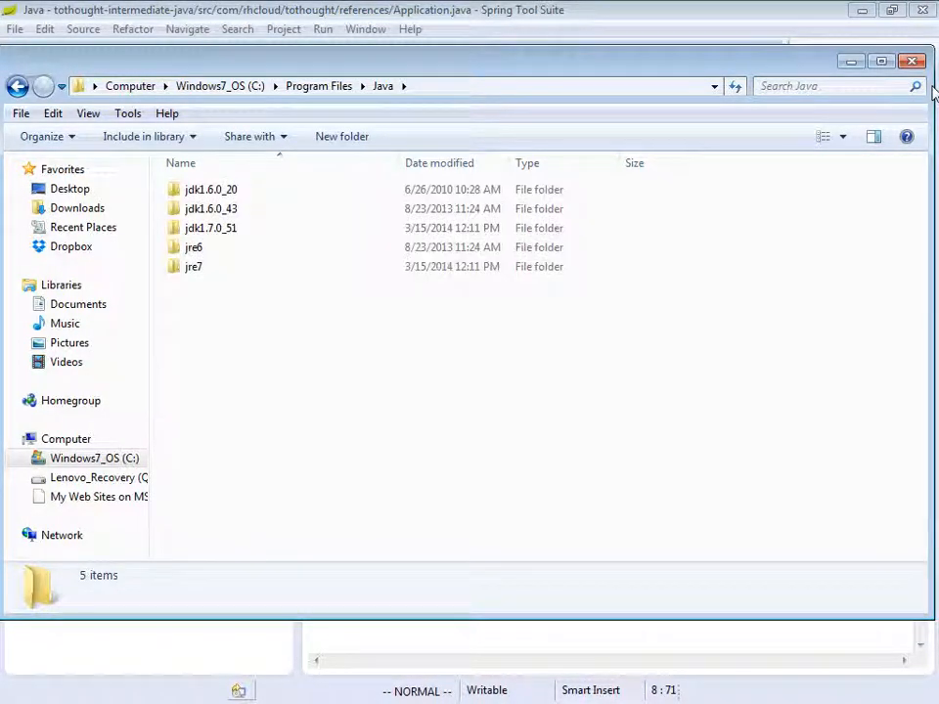
double_click(210, 228)
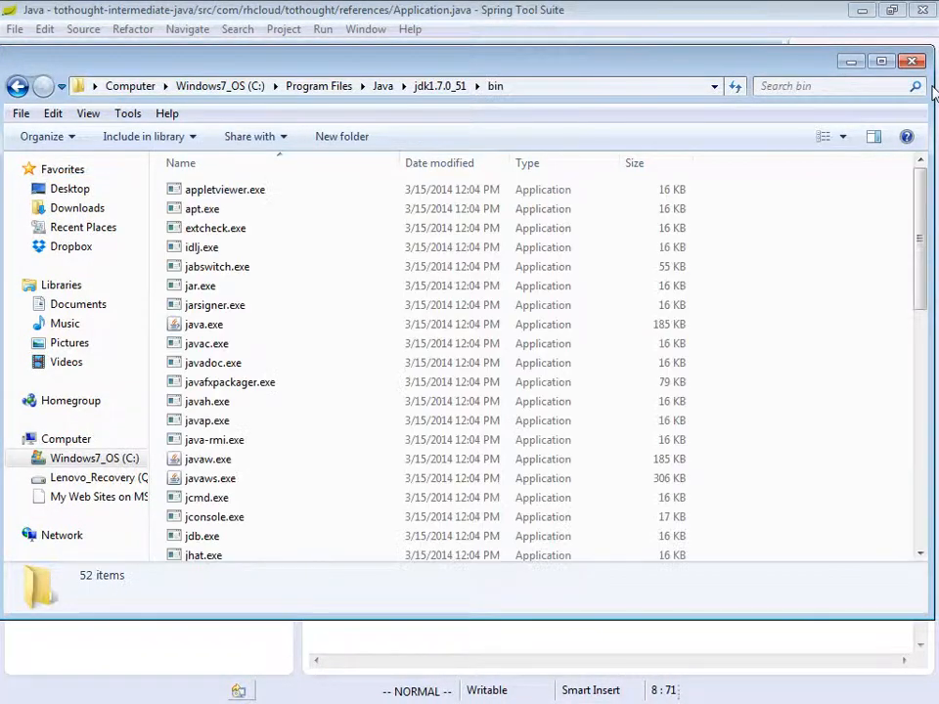
click(216, 266)
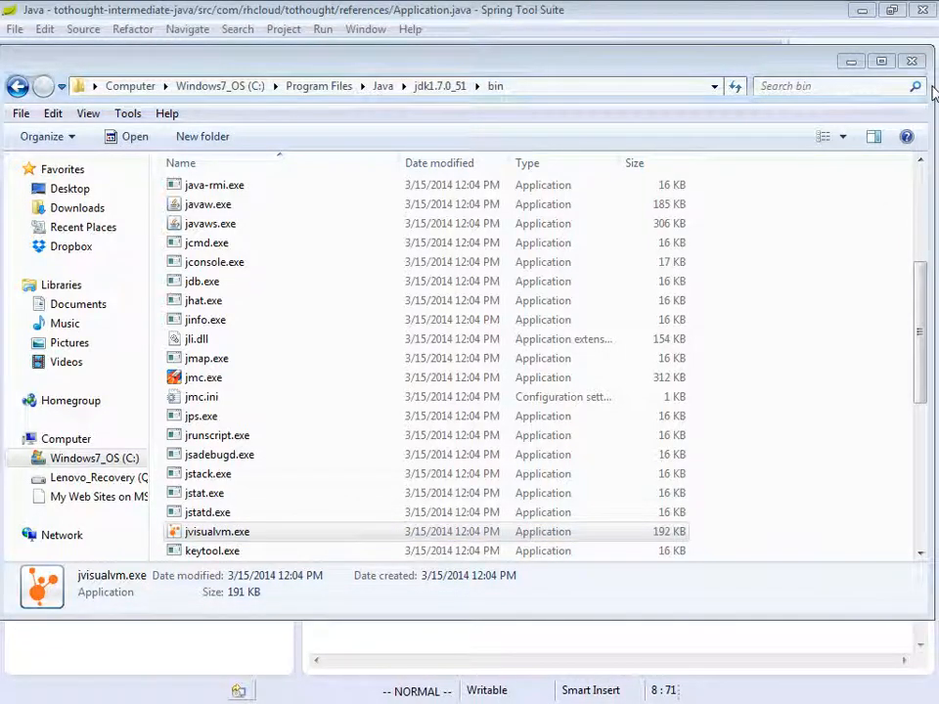
double_click(217, 531)
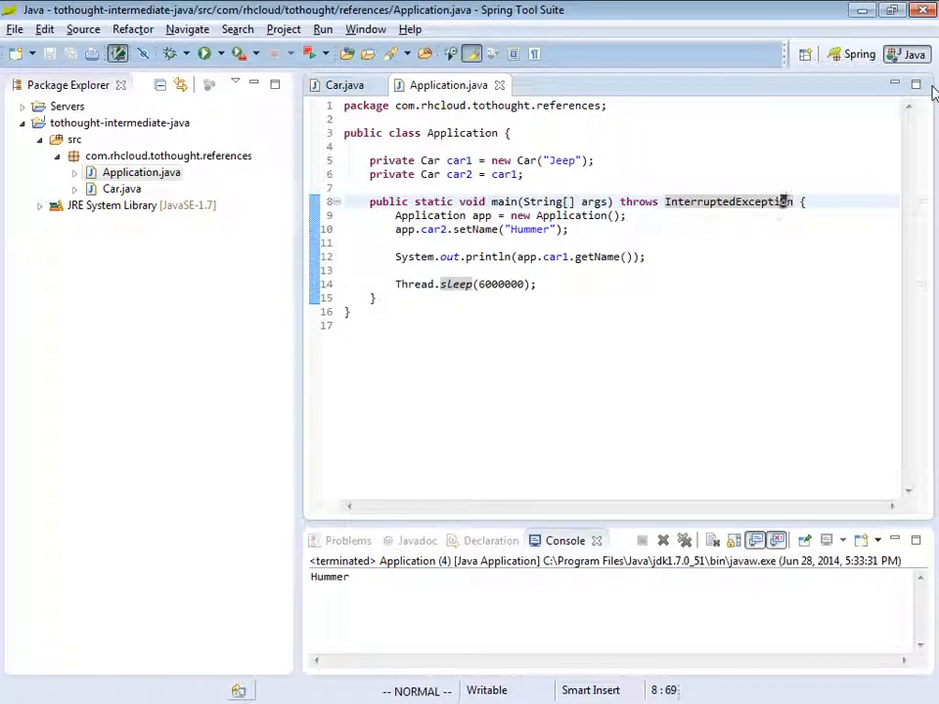
Step: Run Application again and open its process in VisualVM, maximizing the window
click(207, 53)
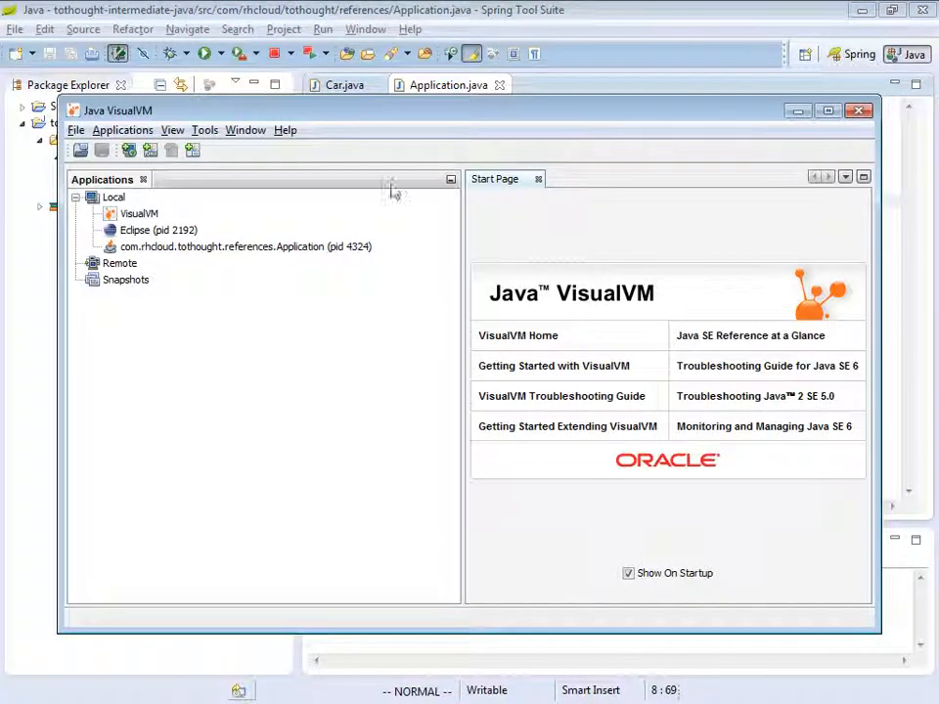
click(244, 246)
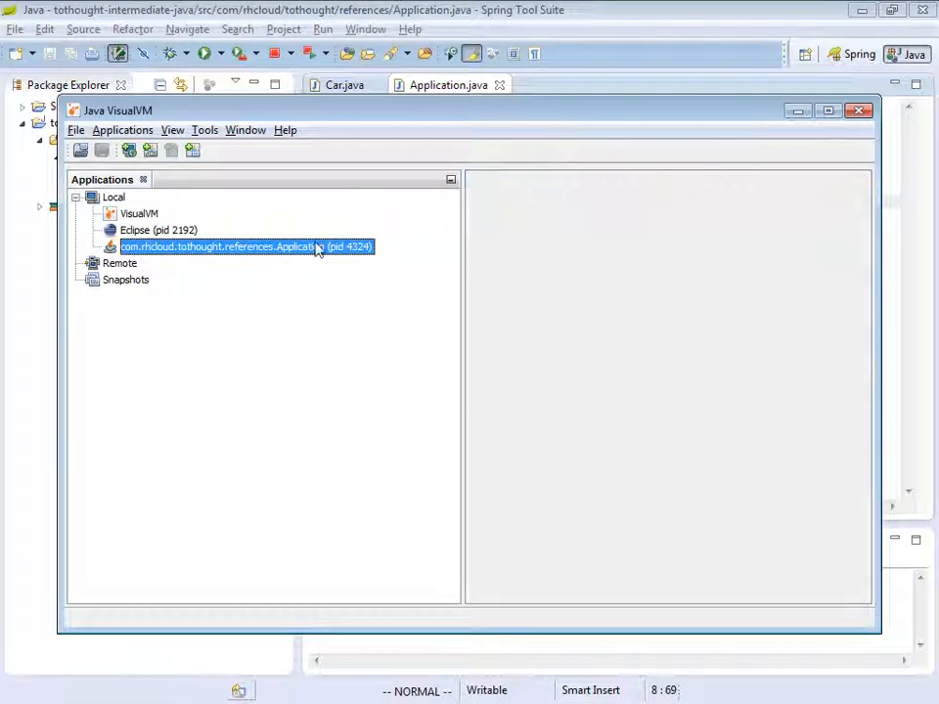
double_click(246, 245)
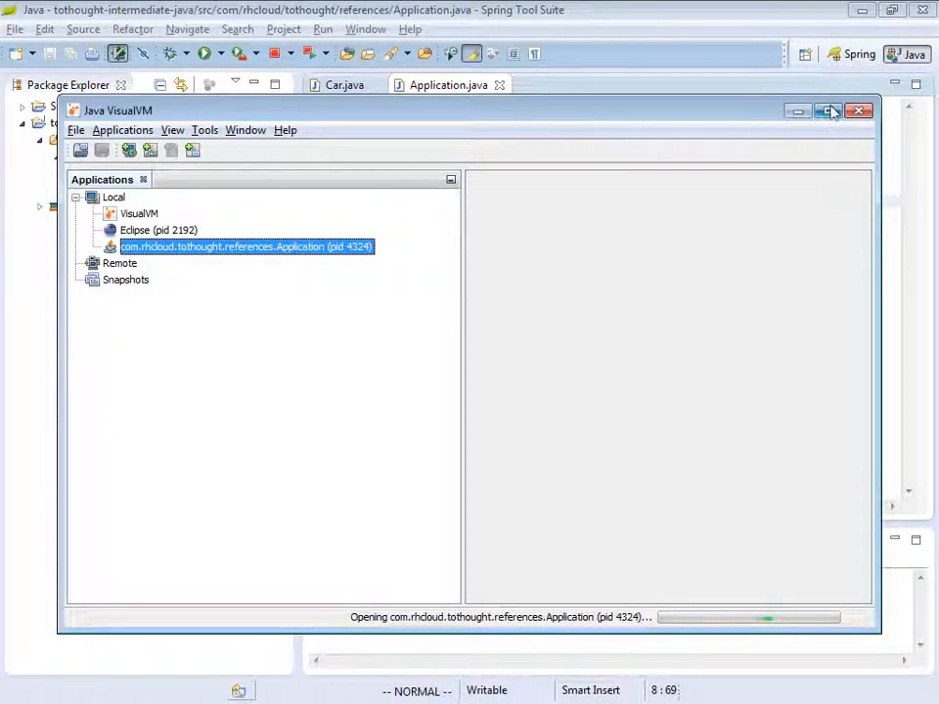
click(827, 110)
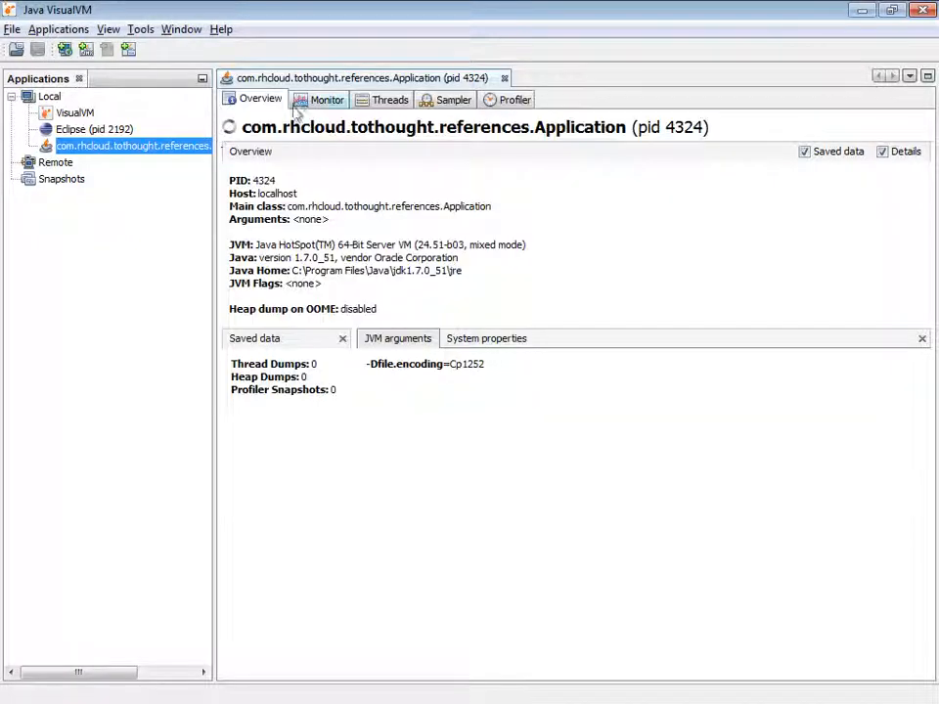
Step: Take a heap dump of the running Application process from its monitoring view
click(326, 99)
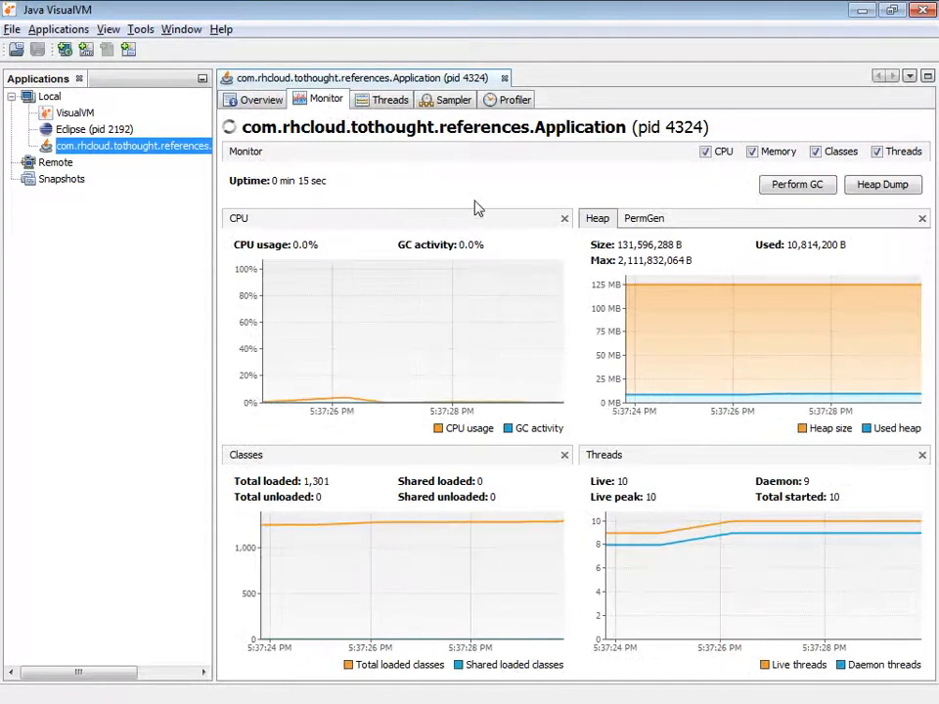
click(881, 184)
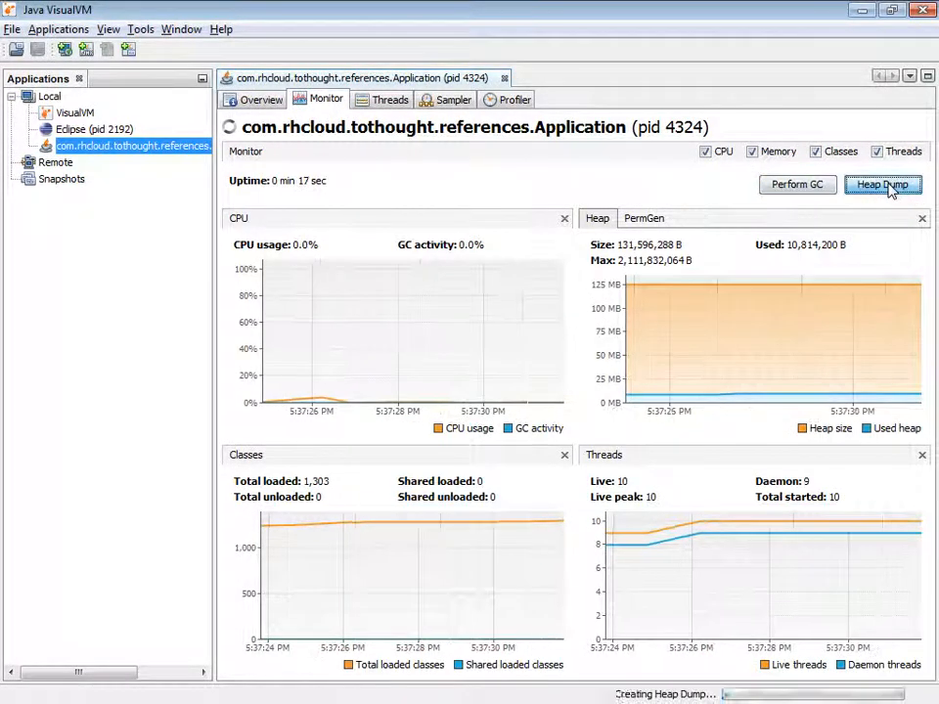
click(881, 184)
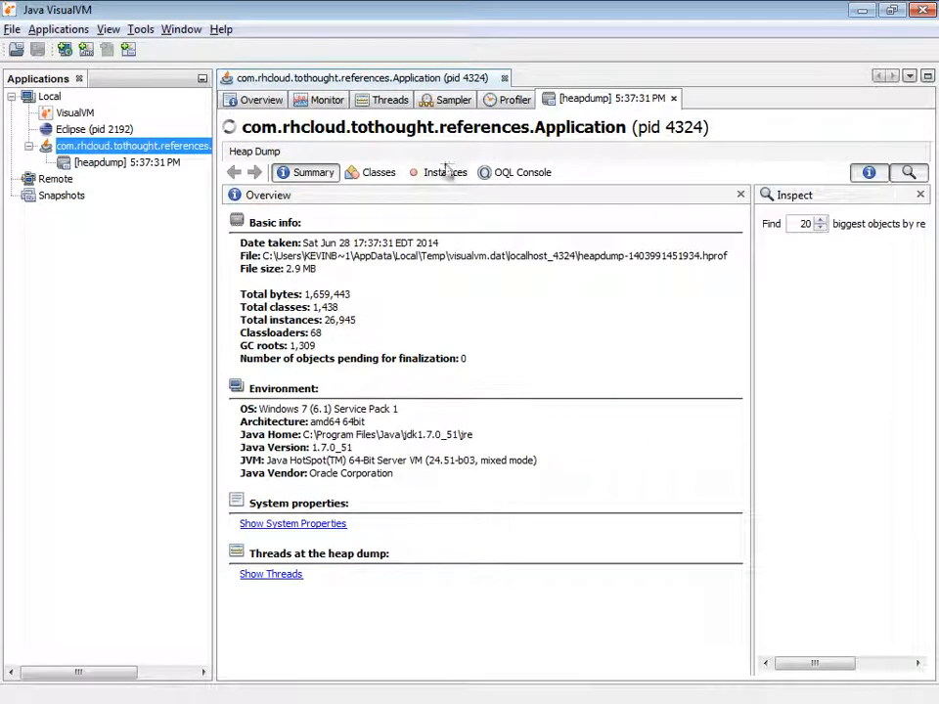
Step: List the heap dump's classes sorted by name and select the com.rhcloud.tothought.references.Car entry
click(378, 172)
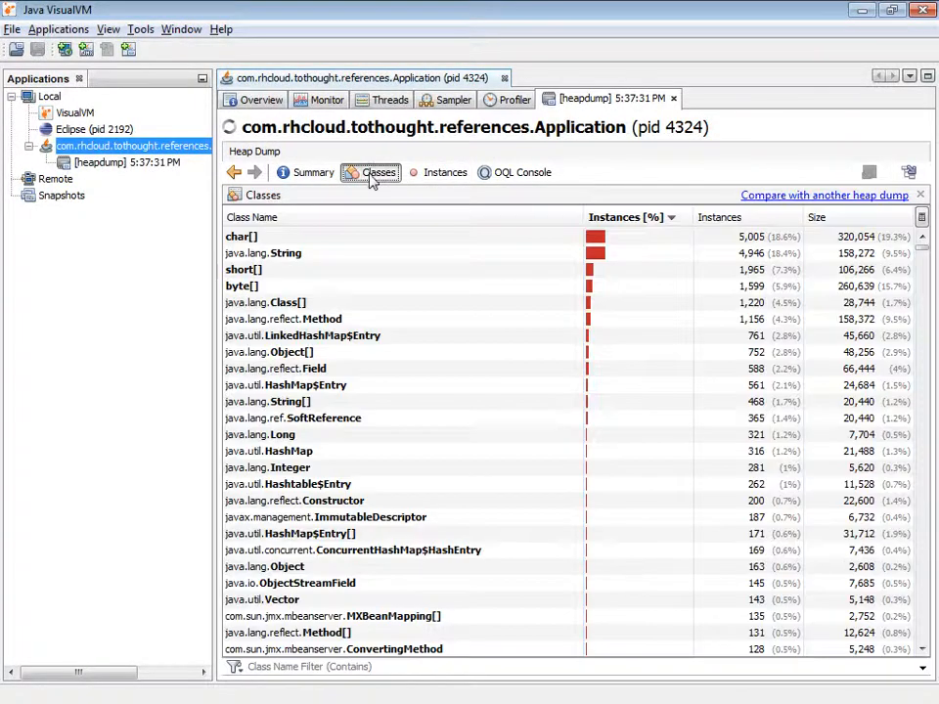
click(252, 217)
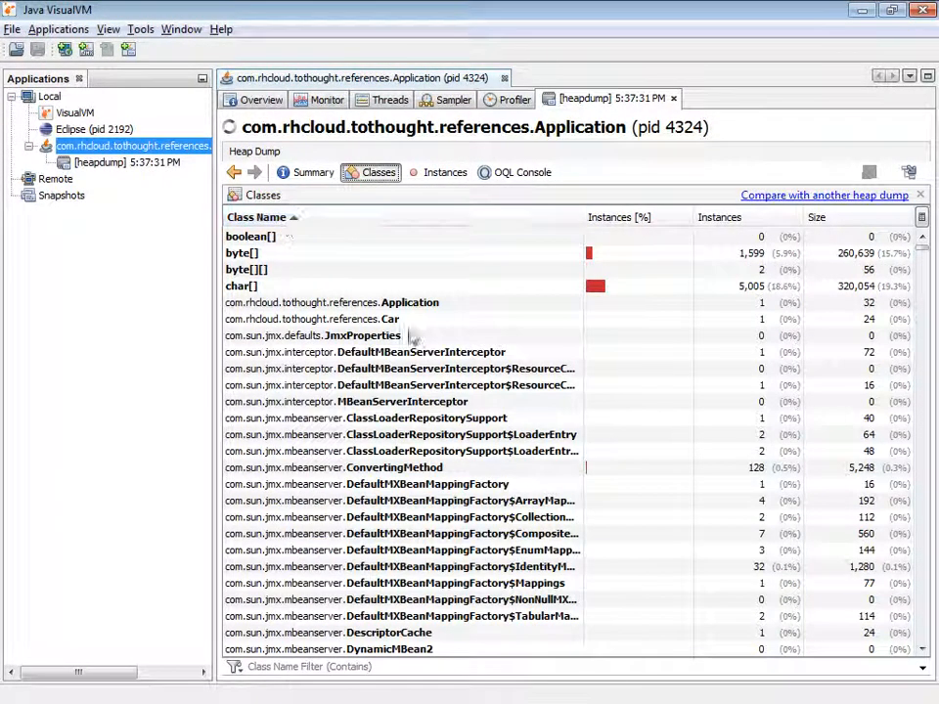
click(313, 319)
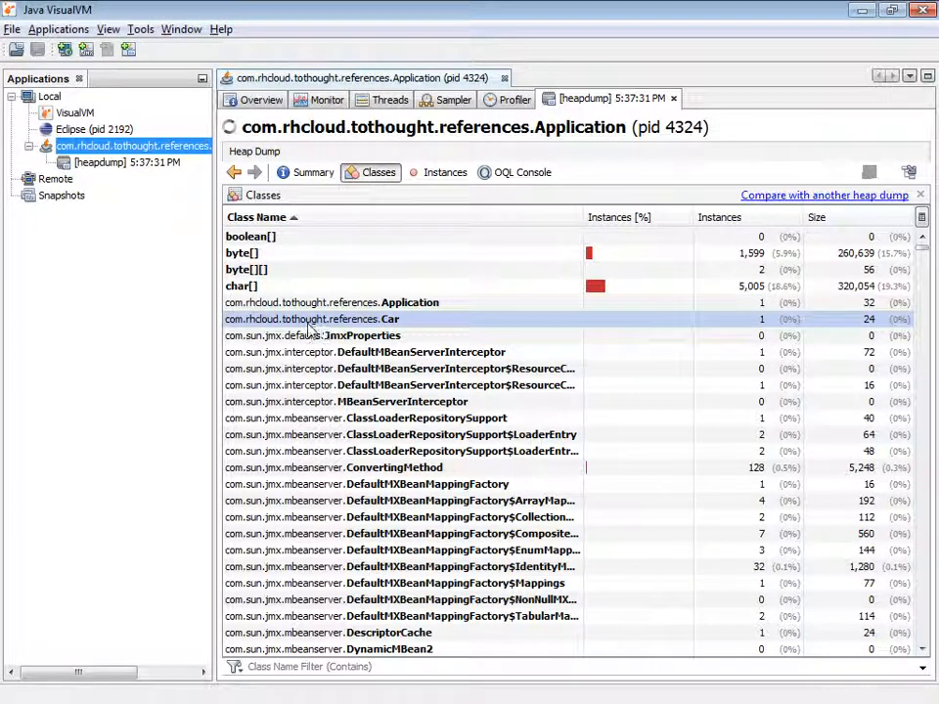
mouse_move(410, 318)
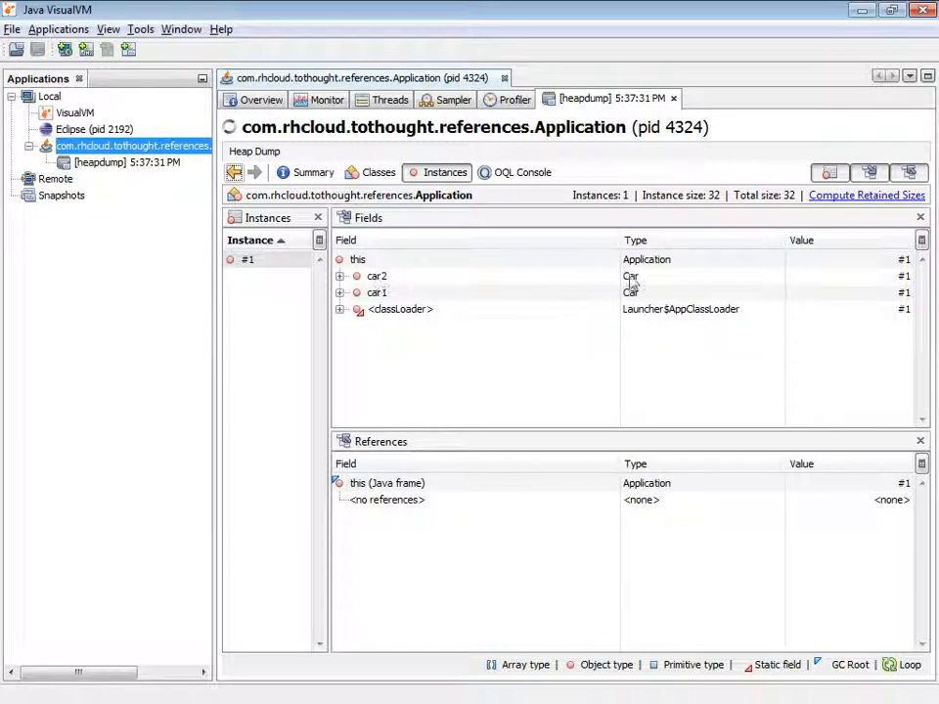
Step: Expand the car2 field, then show the instances of the Car class from the Classes list
click(340, 276)
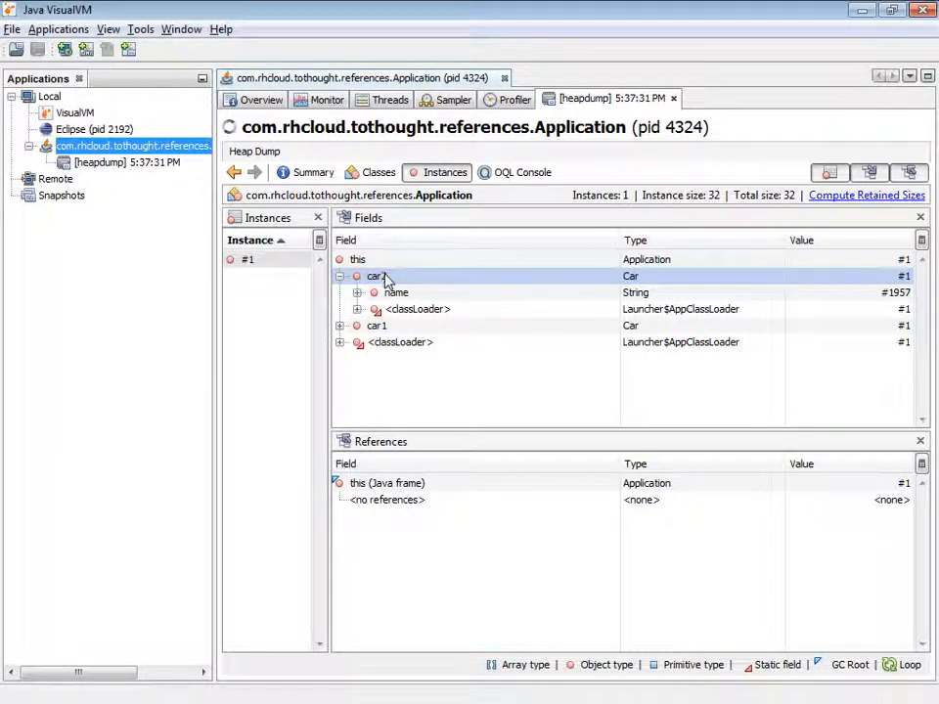
click(379, 172)
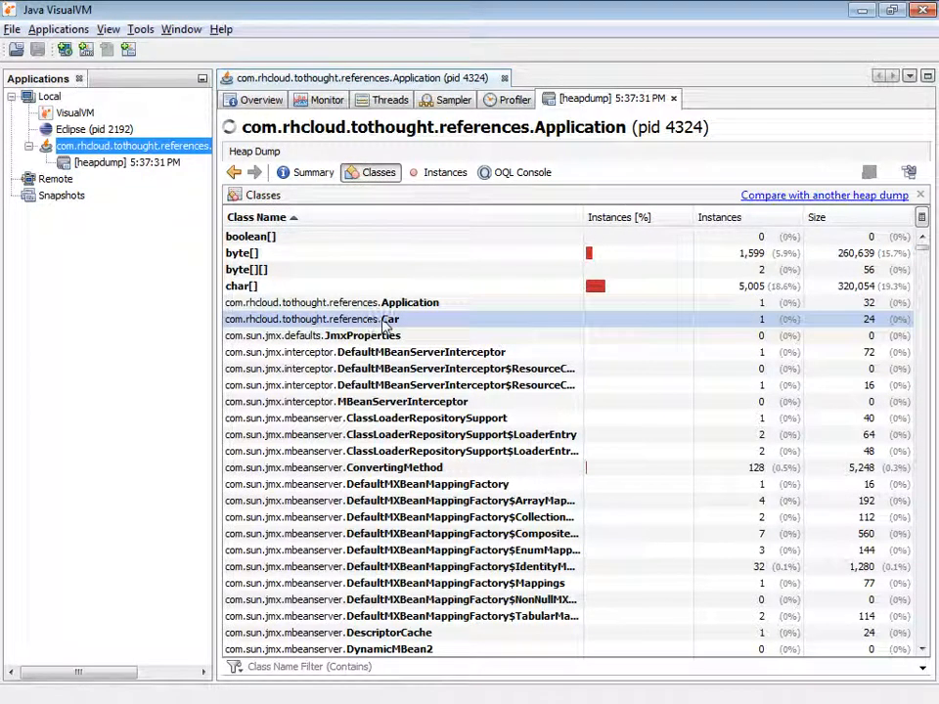
mouse_move(753, 325)
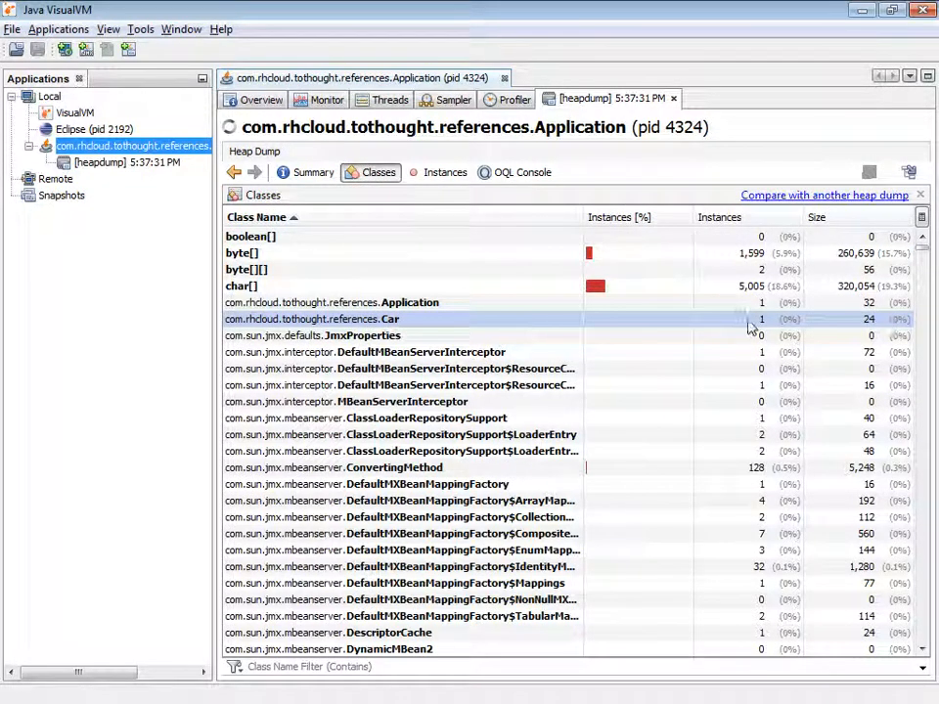
double_click(313, 319)
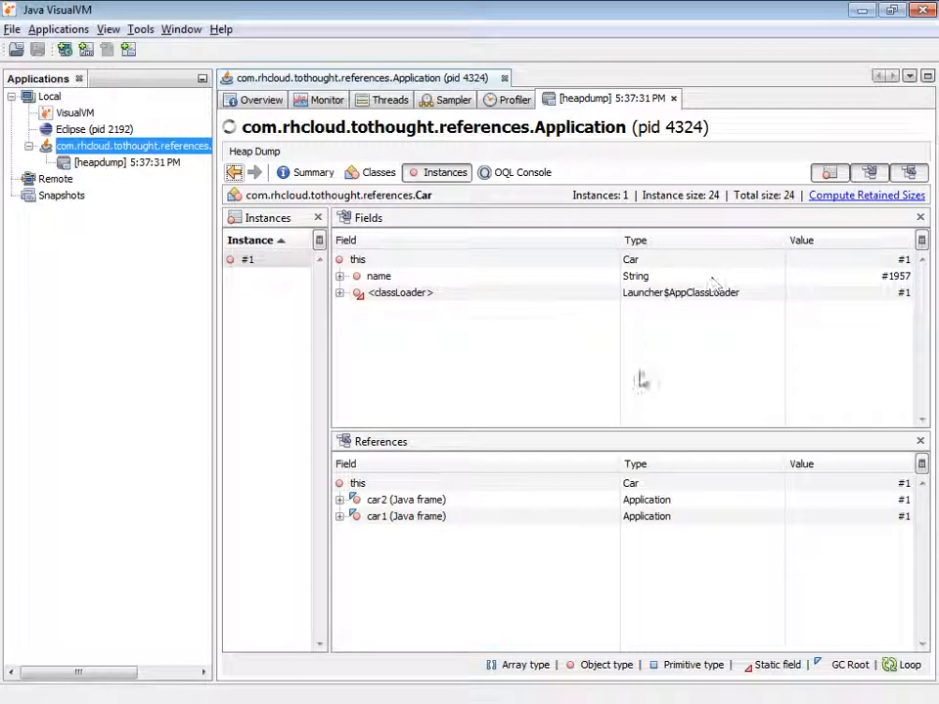
Step: Check in the References pane that both car1 and car2 point to the single Car instance
click(405, 516)
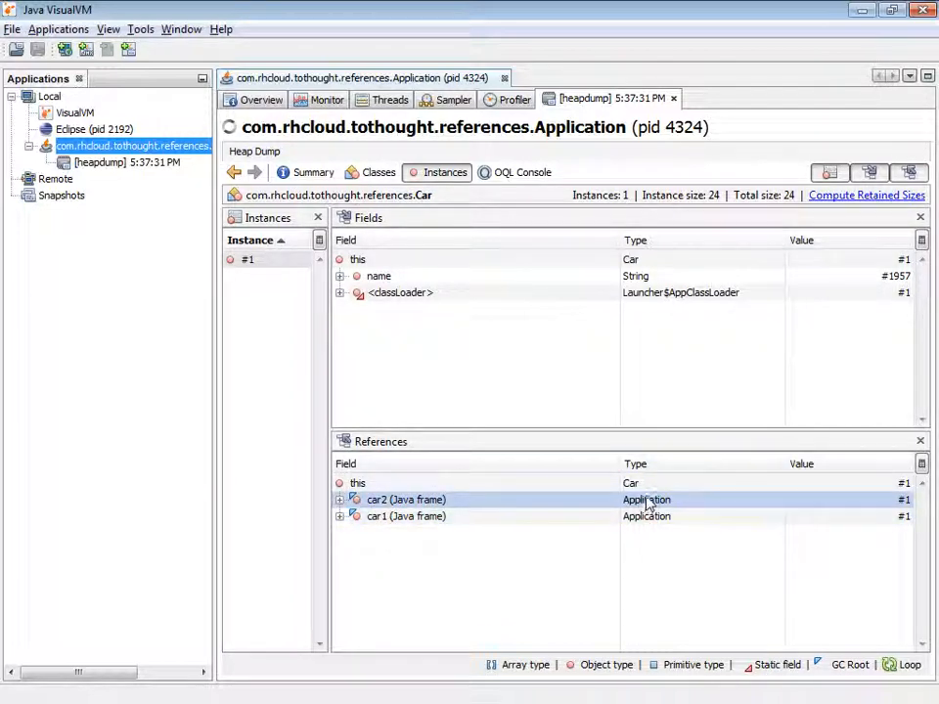
click(406, 516)
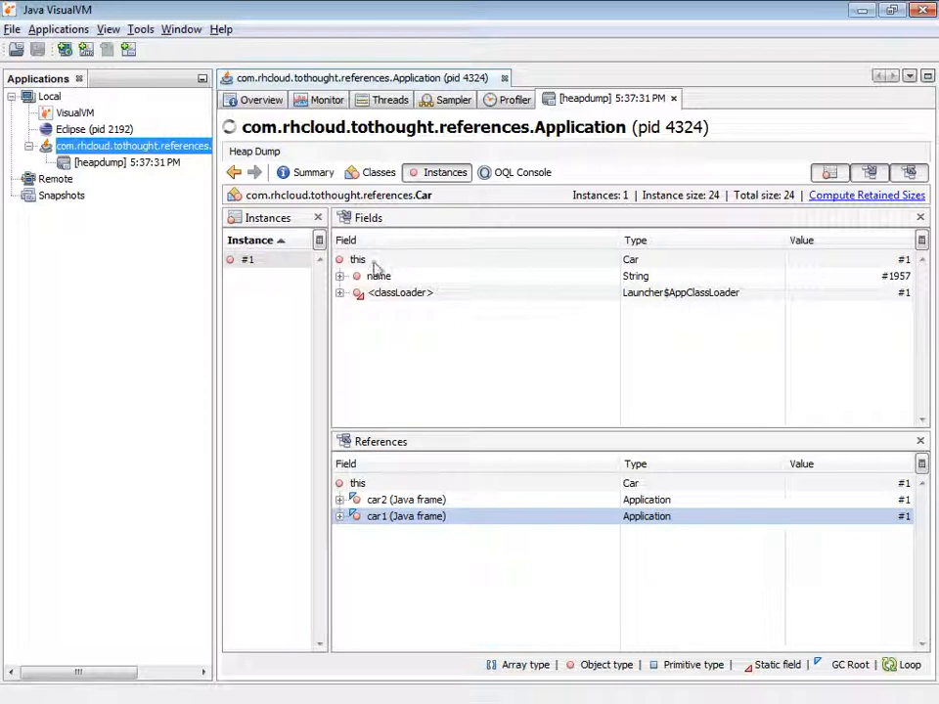
click(357, 259)
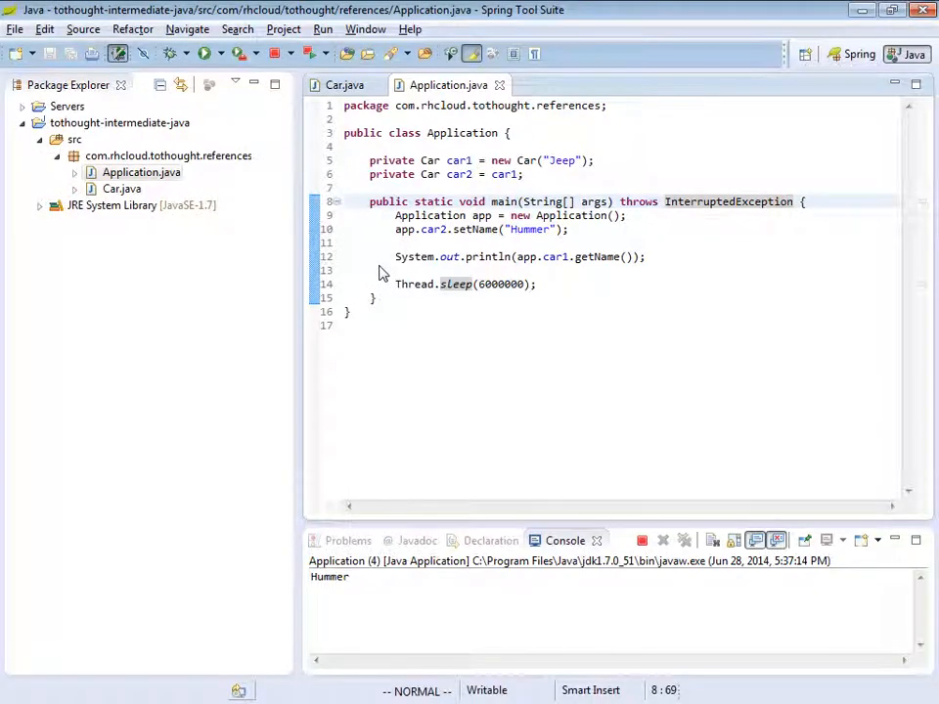
mouse_move(352, 272)
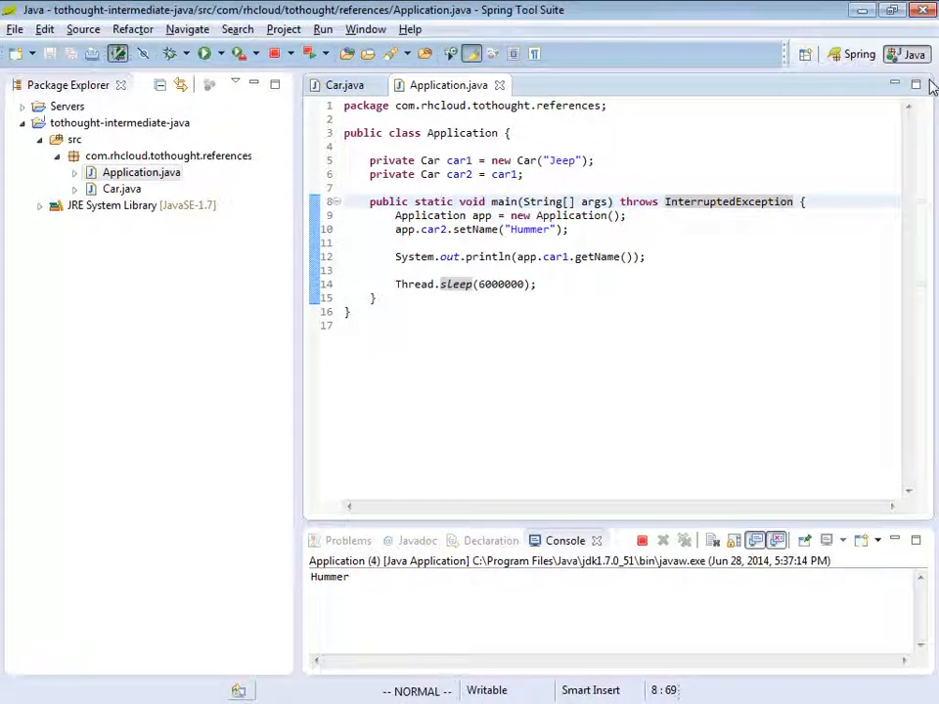
Step: Duplicate the car1 println line so car2's name is printed too, with blank lines below
double_click(728, 201)
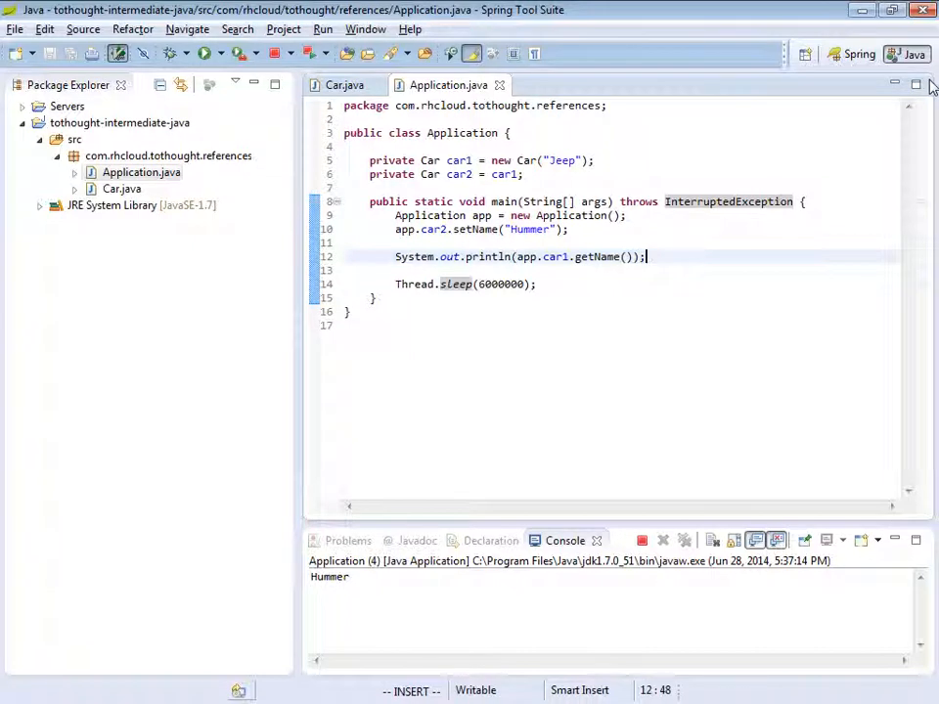
key(Return)
text(System.out.println(app.car2.getName());)
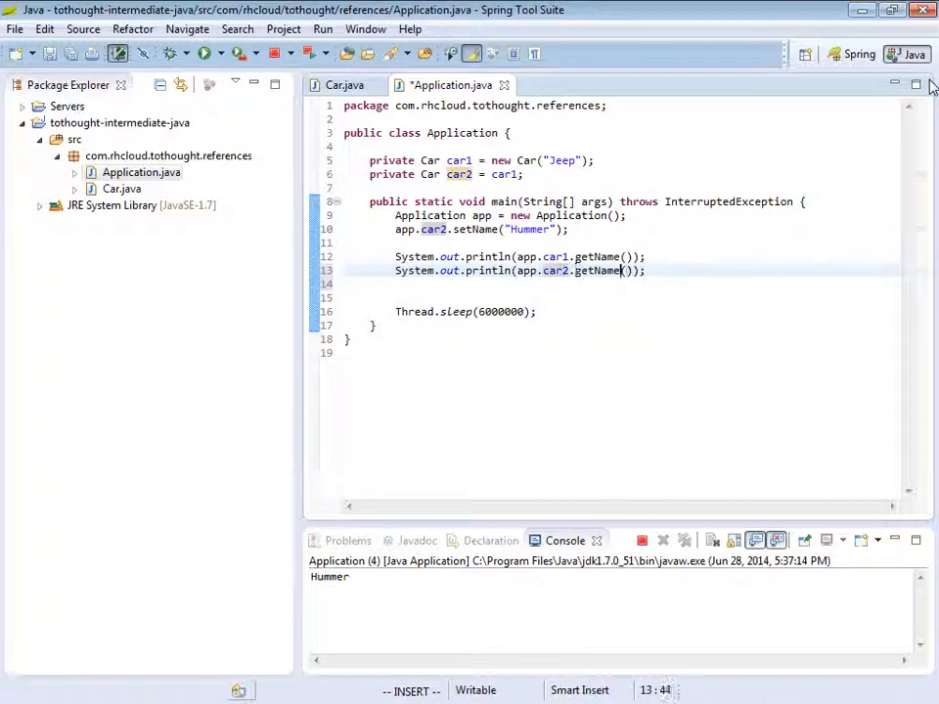
key(Return)
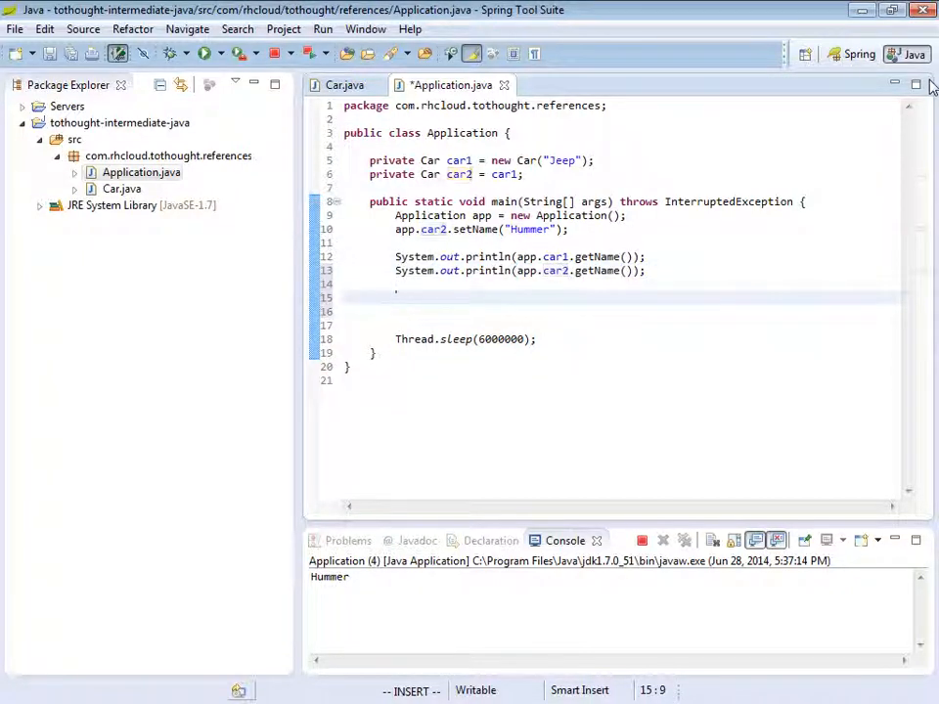
Step: Add the reassignment app.car2 = new Car("Volvo"); below the print statements
text(cars)
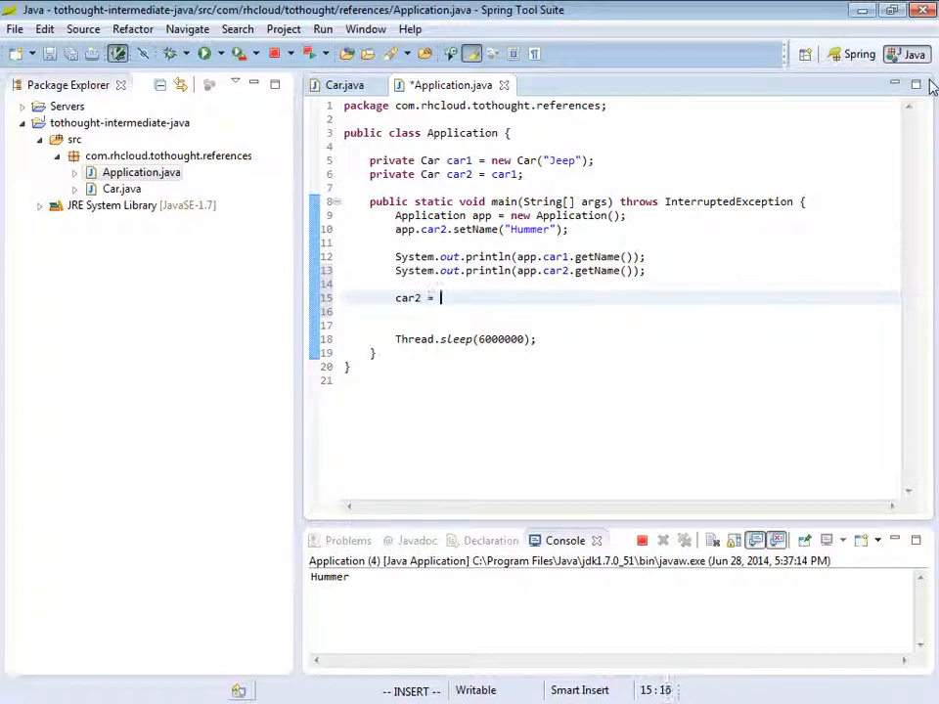
text(new)
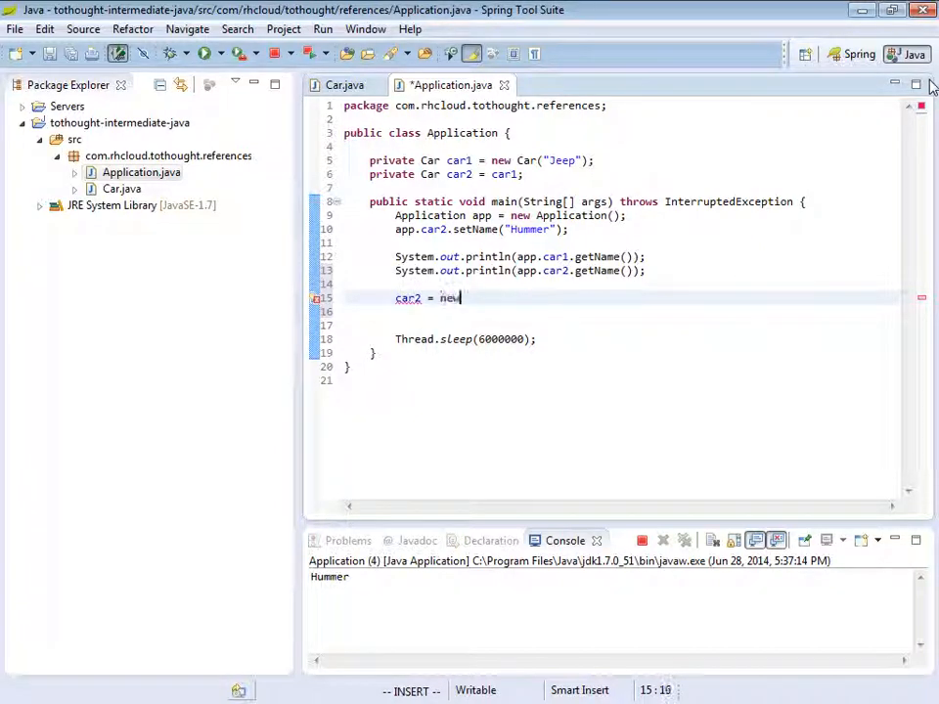
text(Car)
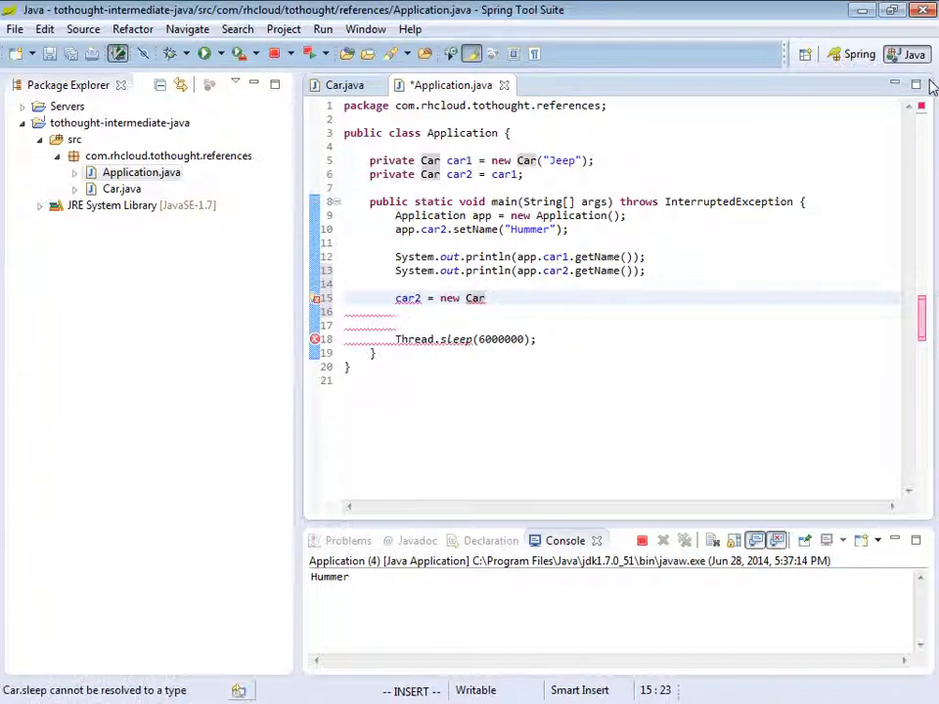
text((""))
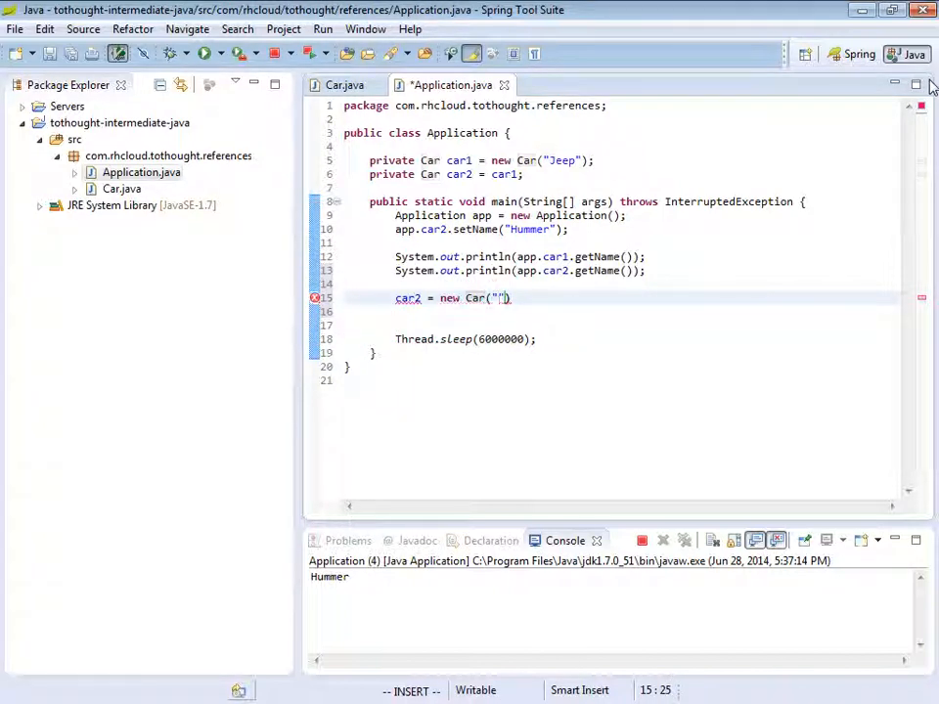
text(Volvo)
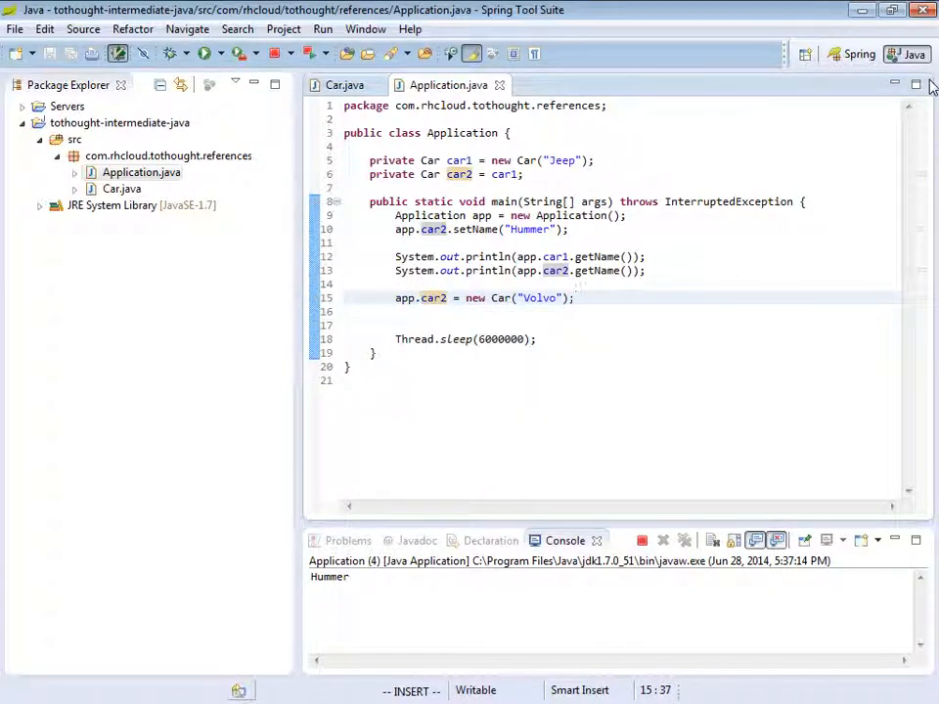
Step: Make room under the reassignment and copy the two println lines for reuse
key(Return)
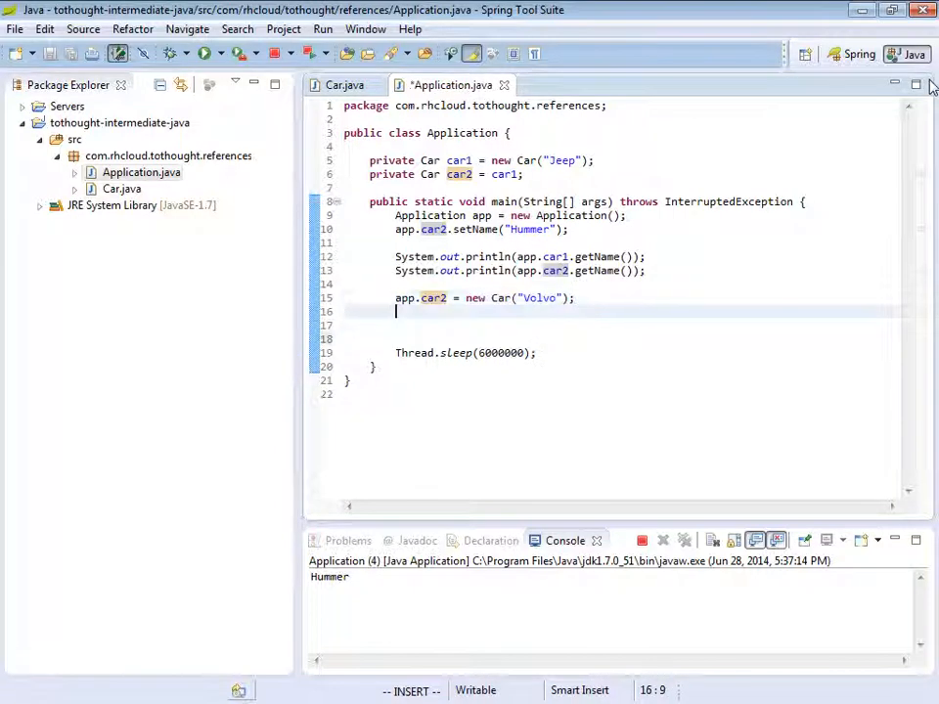
key(Return)
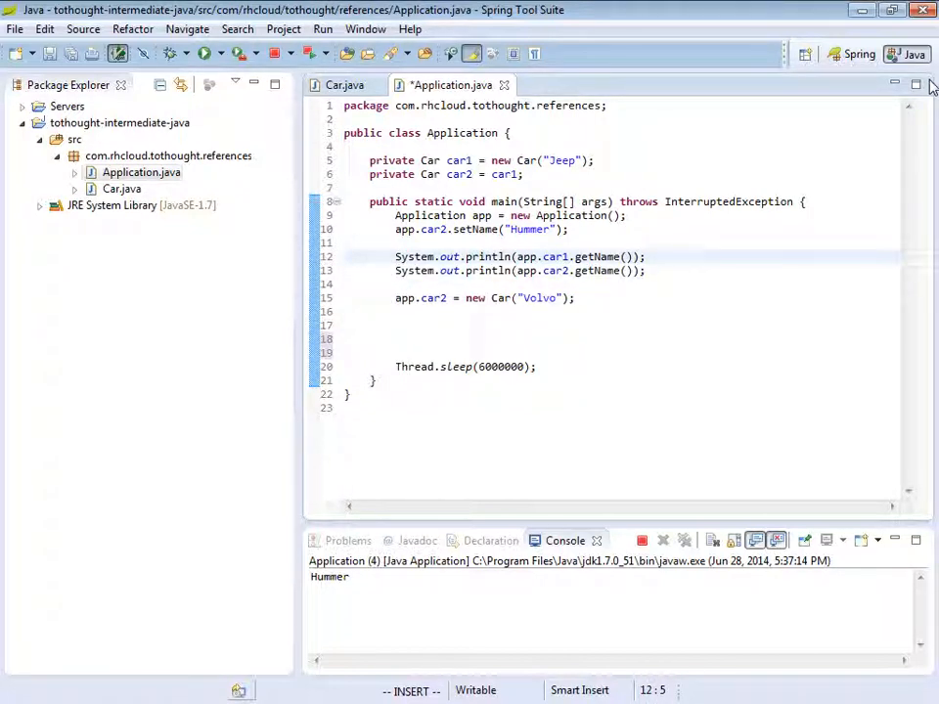
drag(395, 256, 395, 284)
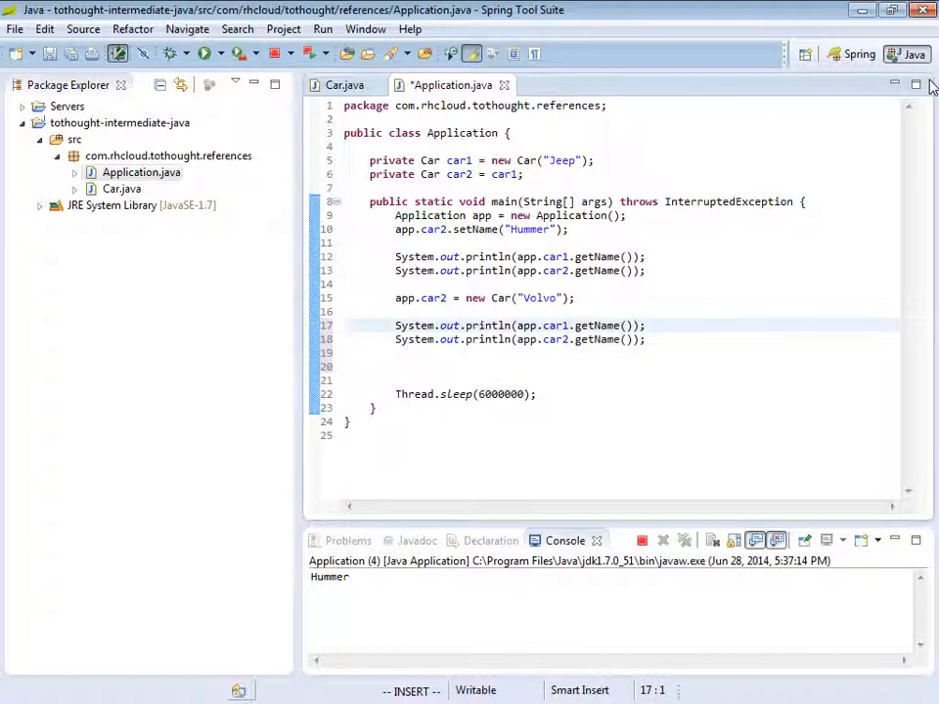
click(352, 311)
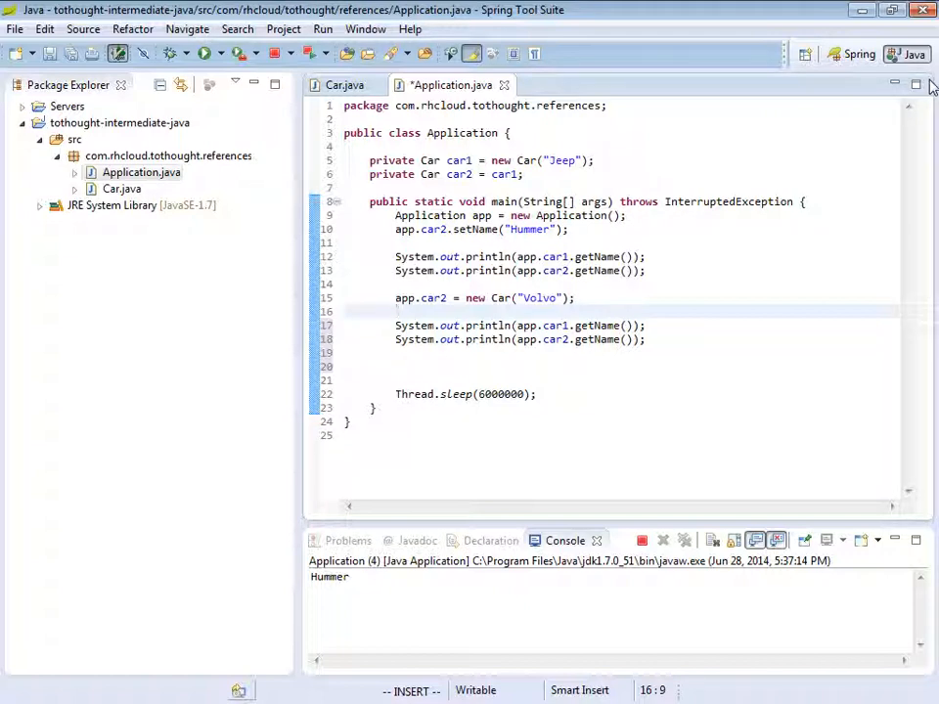
Step: Add app.car2.setName("BMW"); with the printlns pasted after it, and save Application.java
text(app.car2)
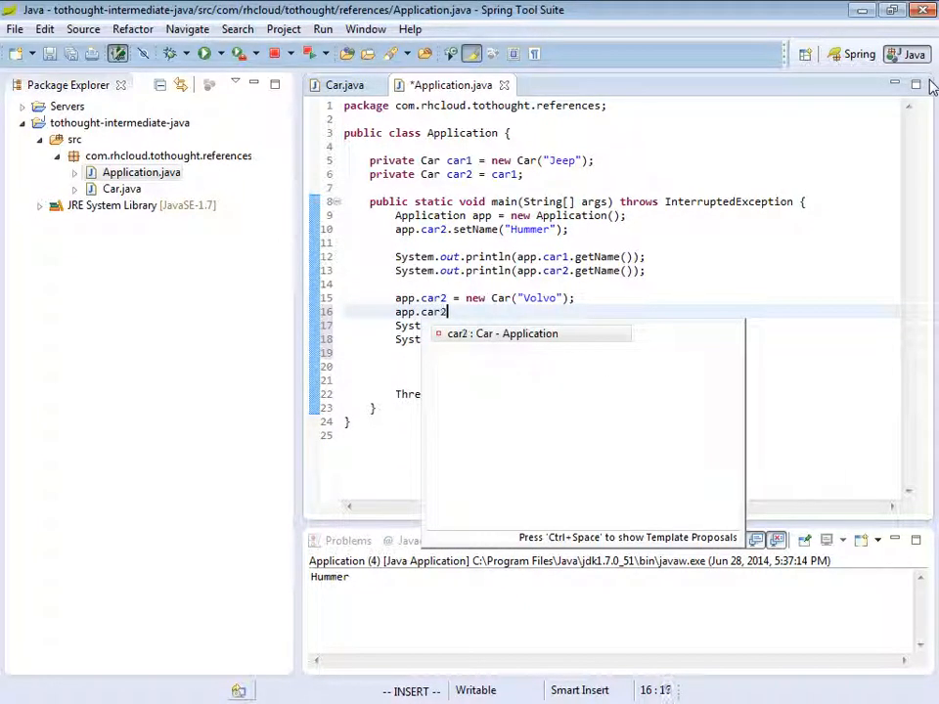
text(.setName("BMW");)
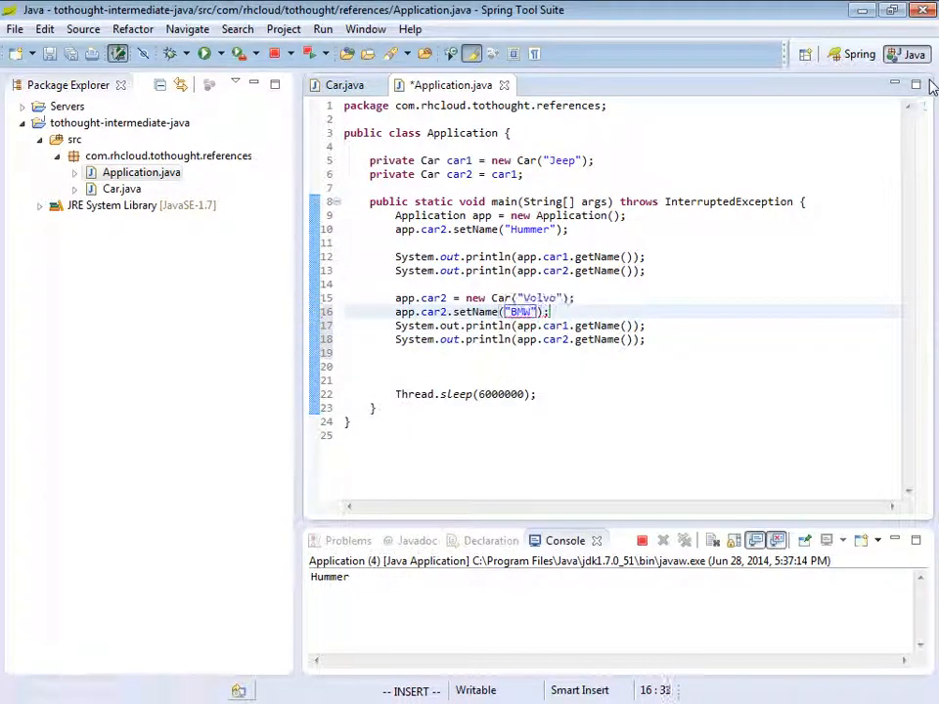
key(Return)
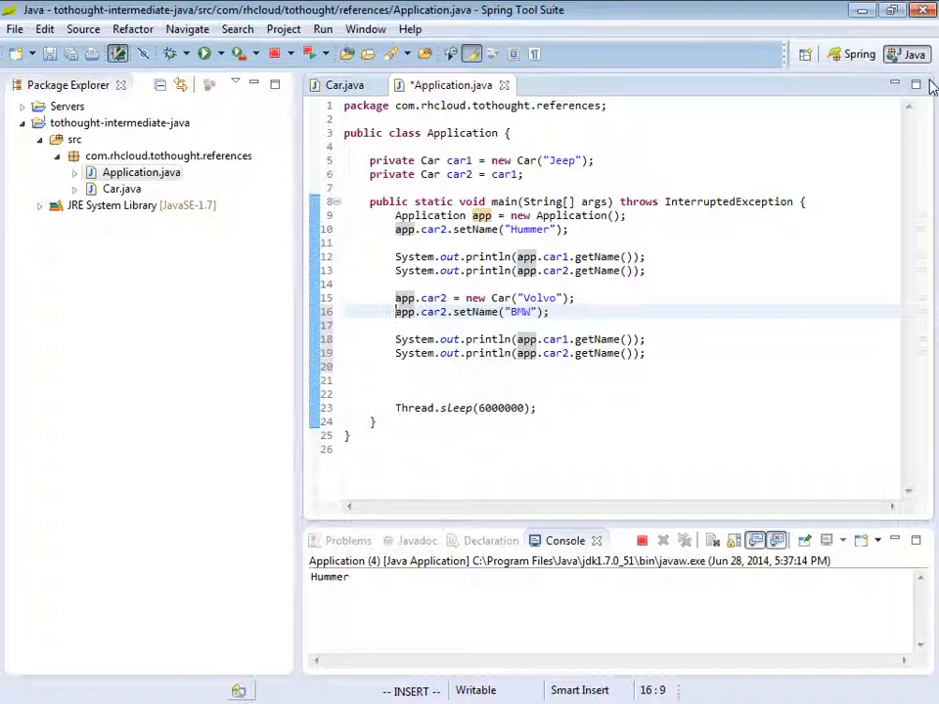
click(447, 297)
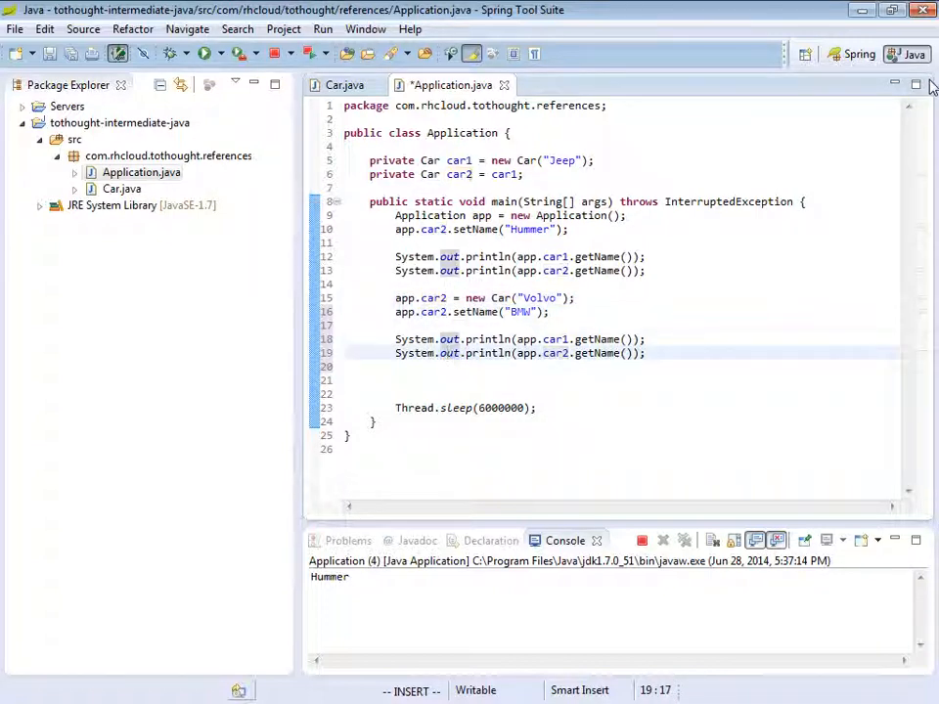
key(ctrl+s)
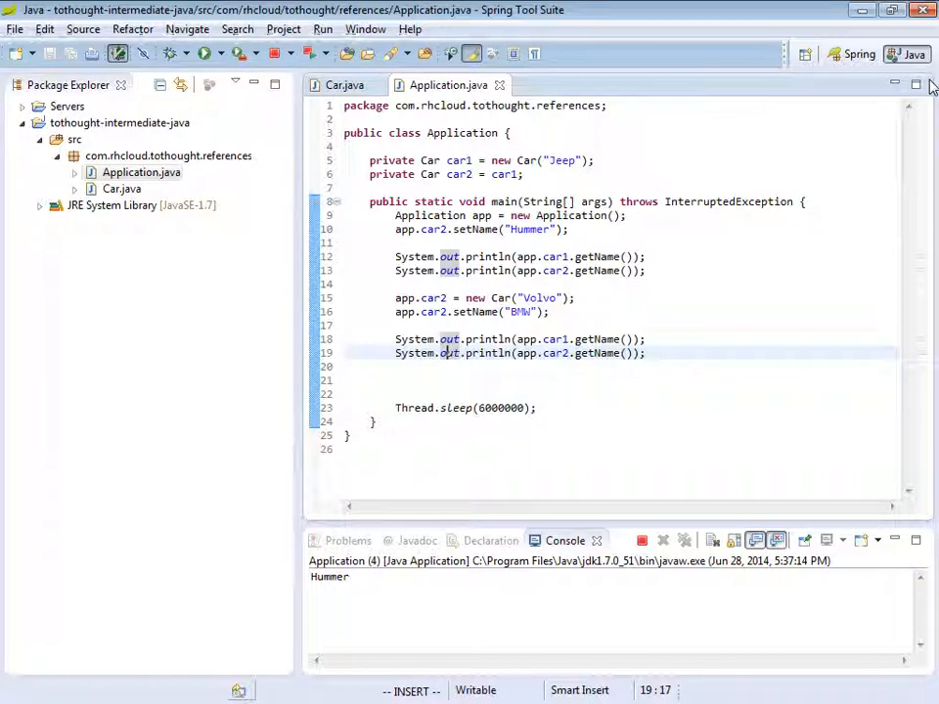
Step: Run Application so the console prints Hummer, Hummer, Hummer, BMW, highlighting the reassignment lines
click(203, 53)
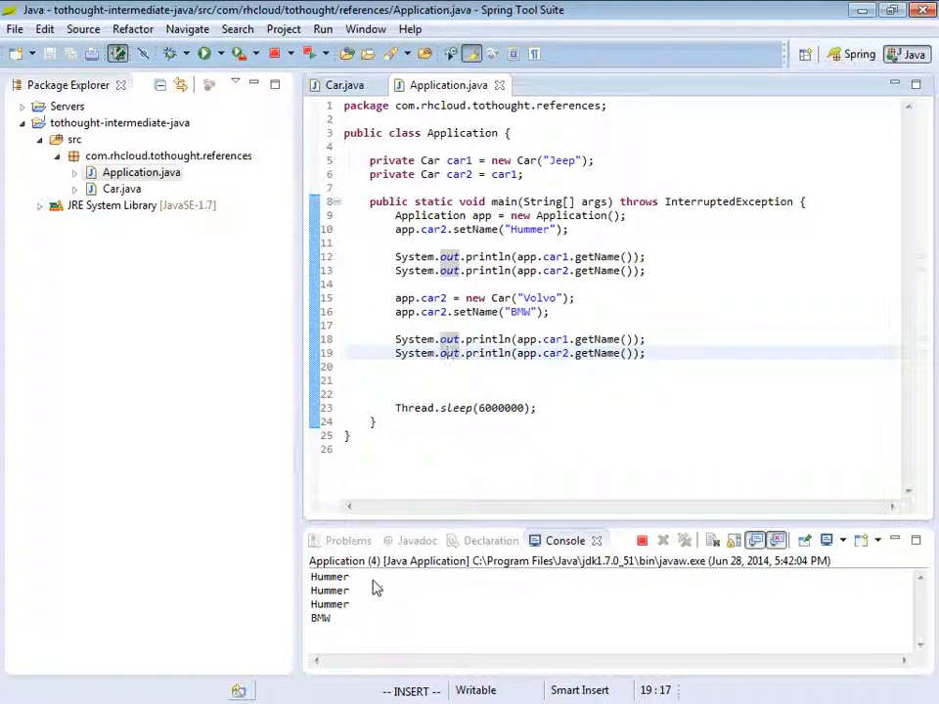
drag(329, 576, 330, 591)
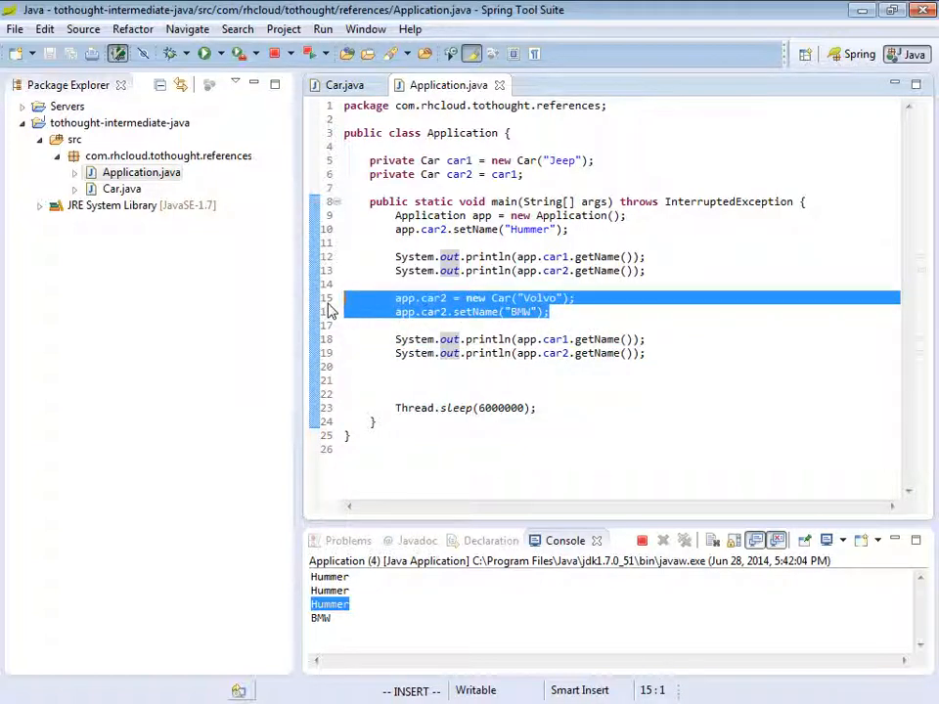
click(644, 353)
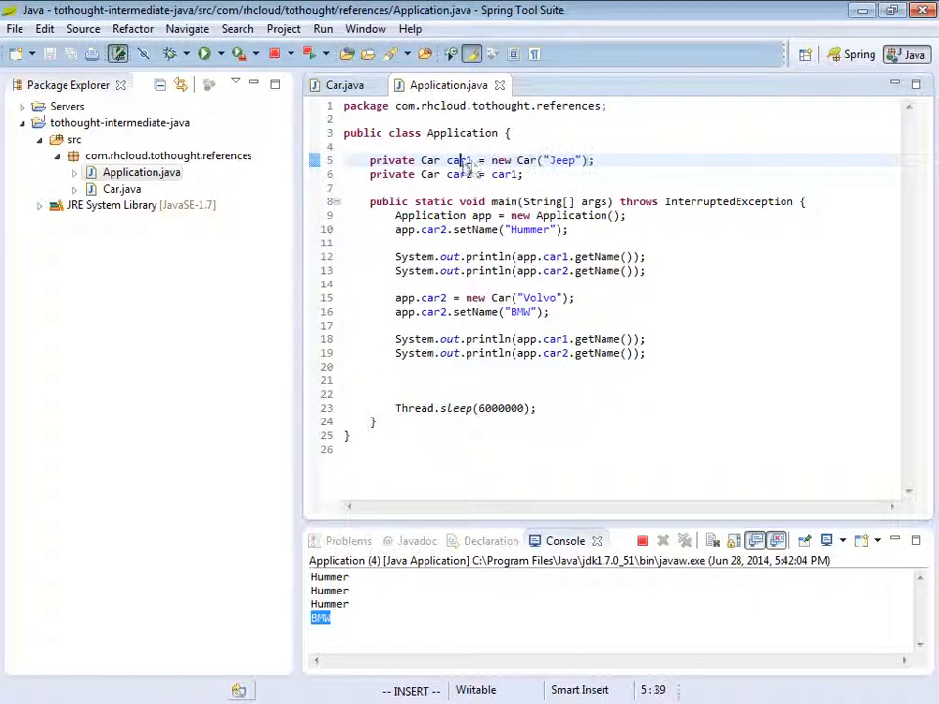
double_click(458, 160)
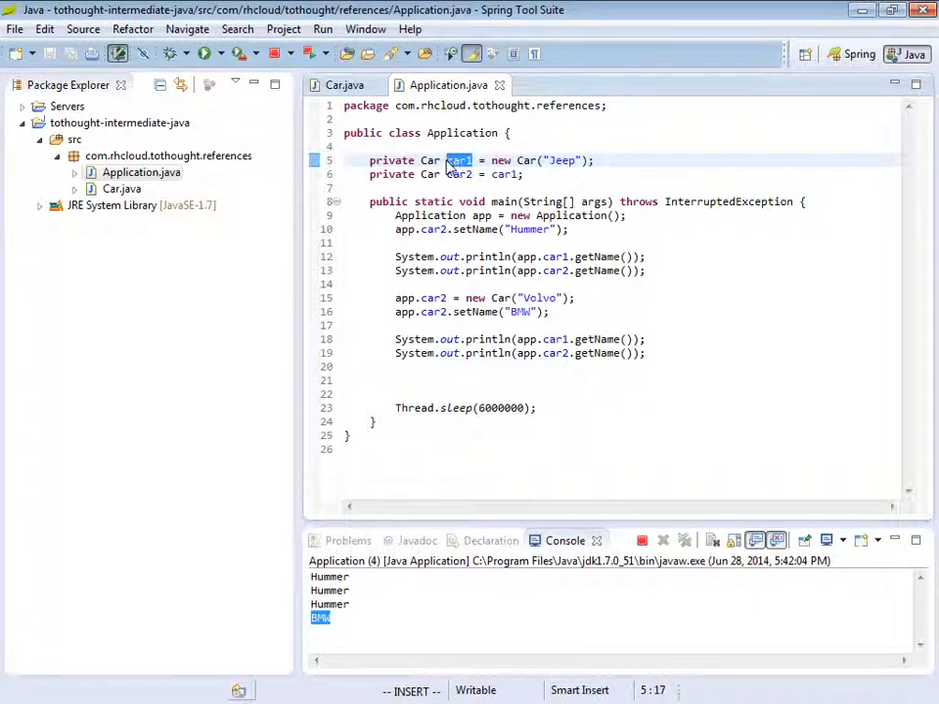